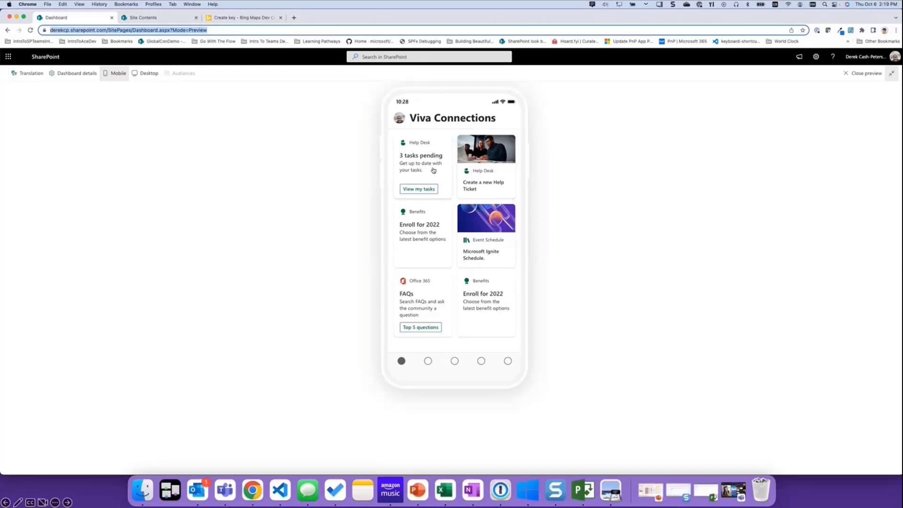
mouse_move(578, 147)
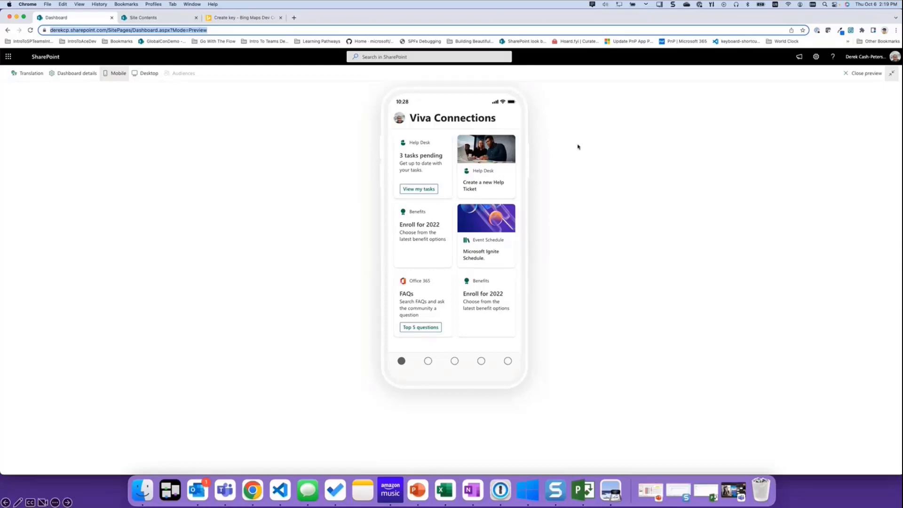
mouse_move(866, 73)
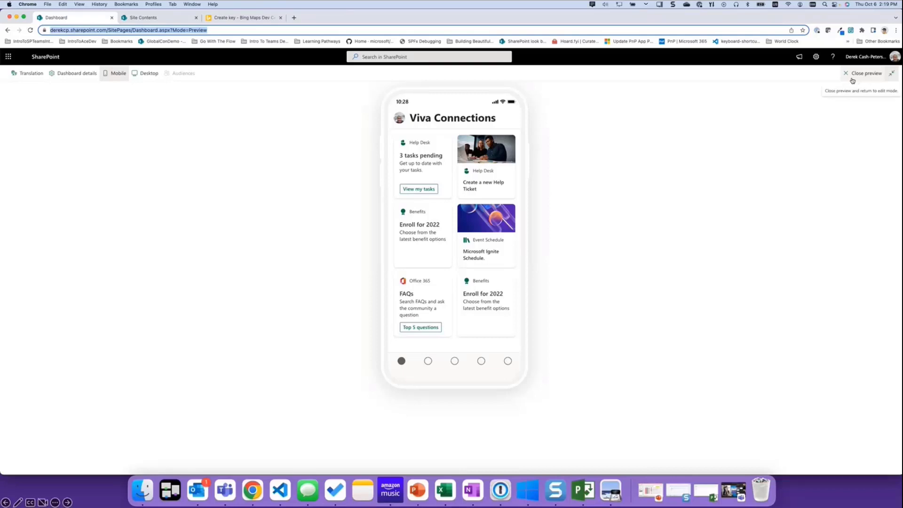
Leave preview, edit the Help Desk card, and add its HelpDeskTickets image library.
left_click(867, 73)
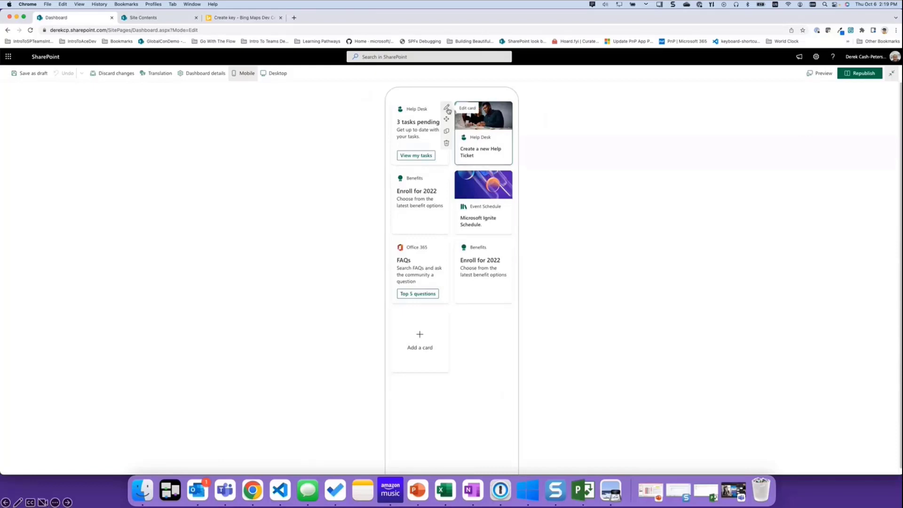
left_click(447, 108)
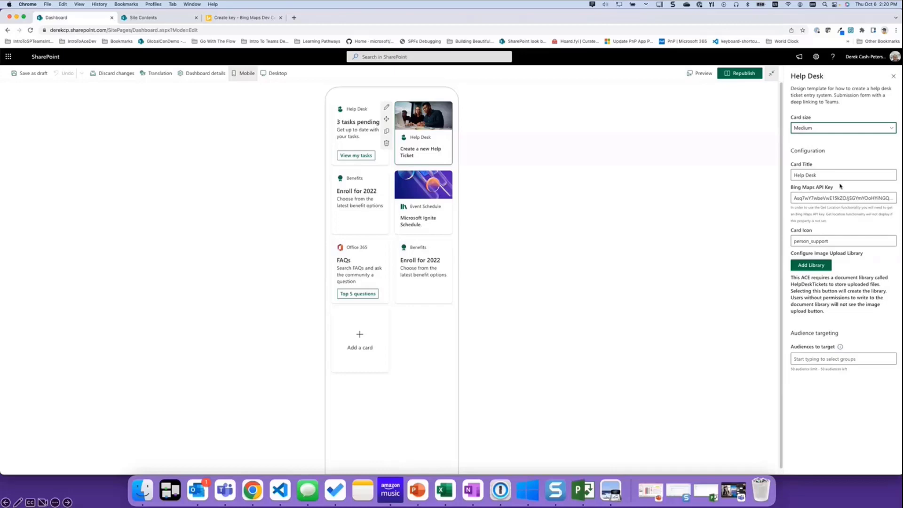
mouse_move(864, 255)
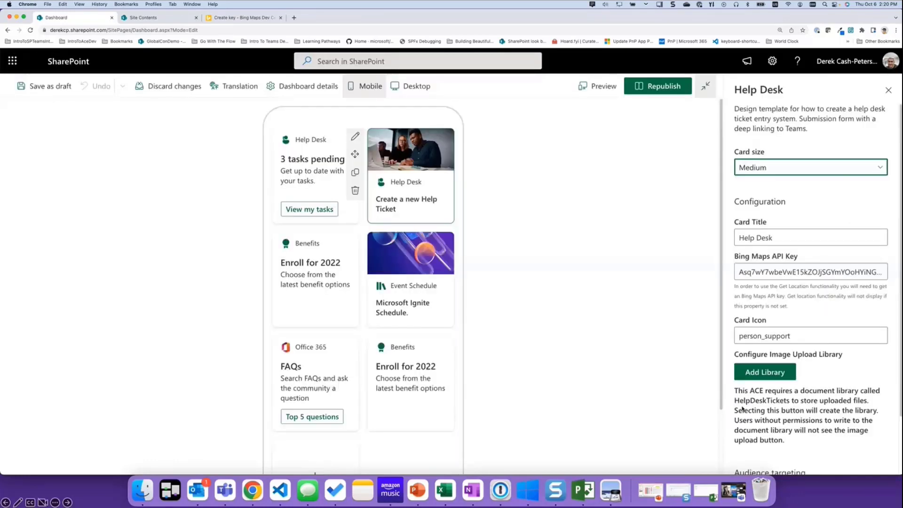
mouse_move(776, 360)
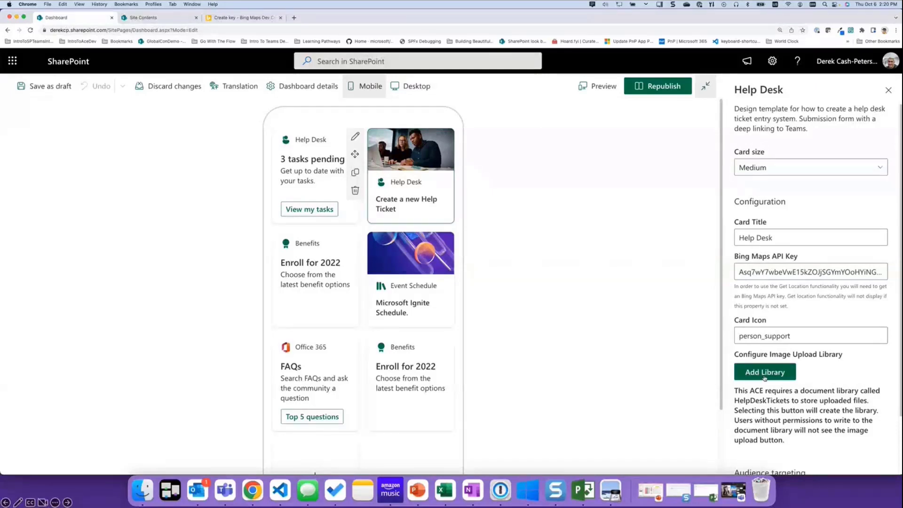
left_click(764, 371)
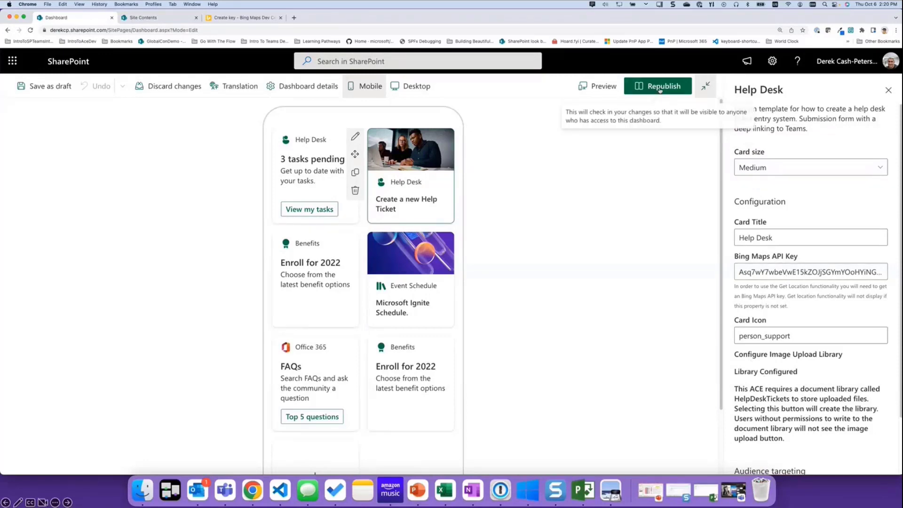
Republish the dashboard with the updated Help Desk card.
left_click(657, 85)
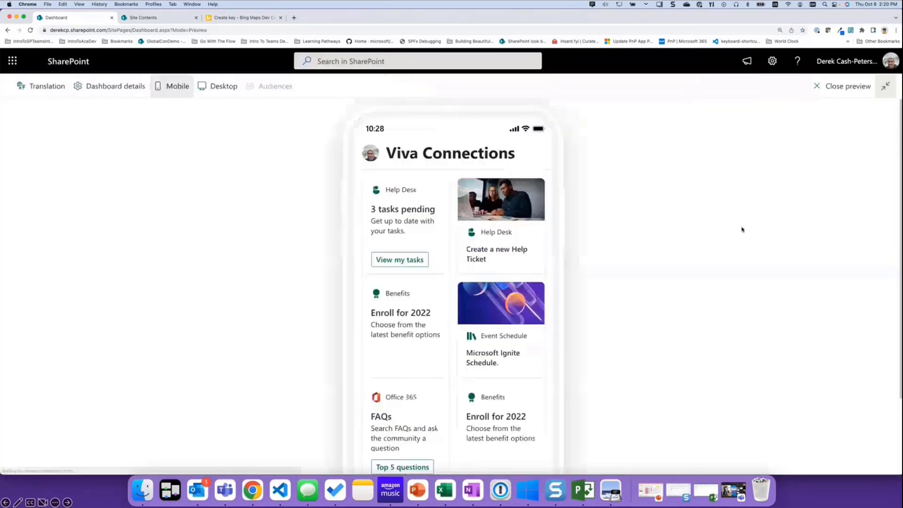
mouse_move(886, 86)
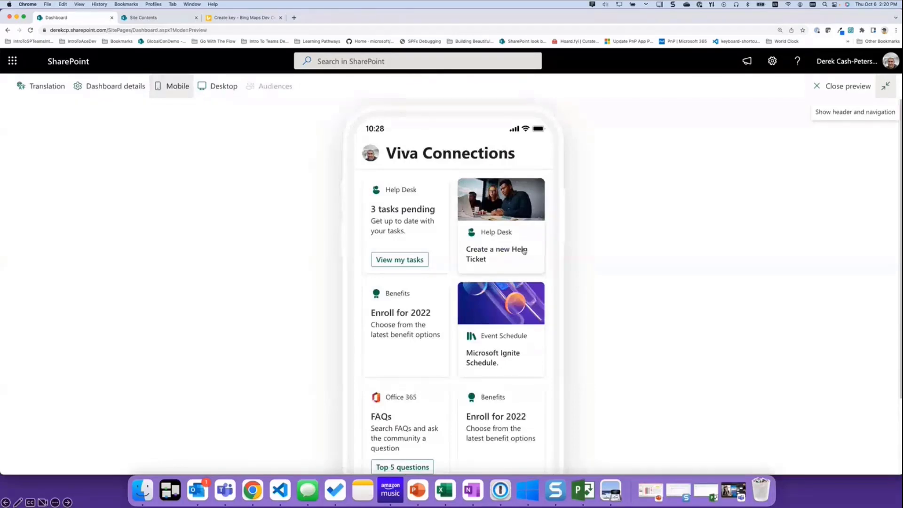
mouse_move(523, 259)
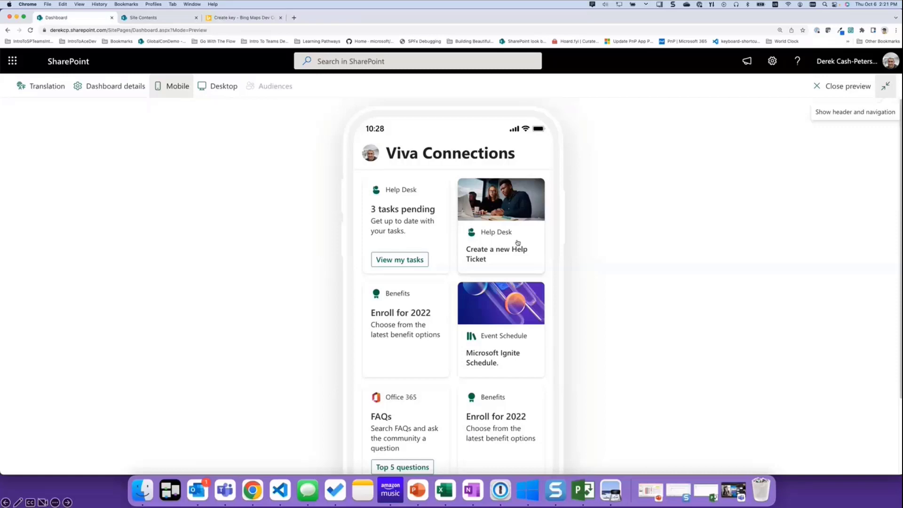
Create a ticket: Incident Reporting, High urgency, described as unable to log into computer.
left_click(497, 253)
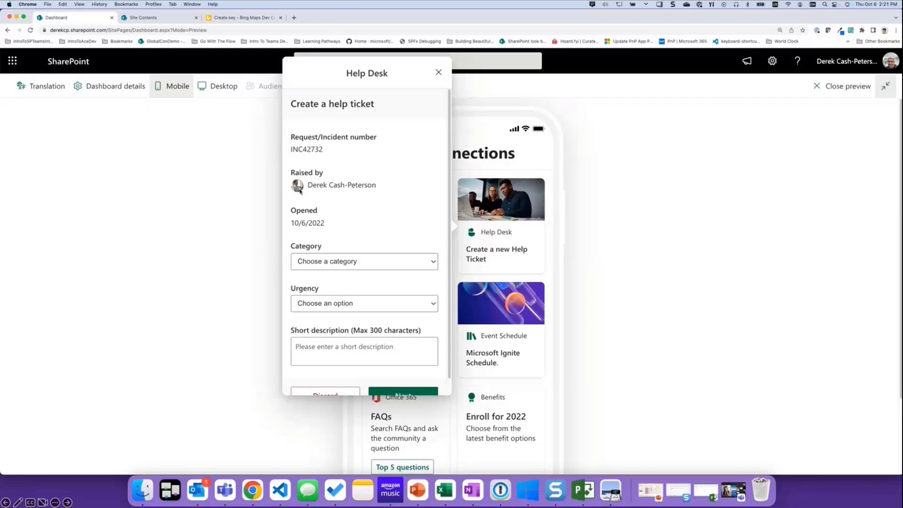
mouse_move(384, 216)
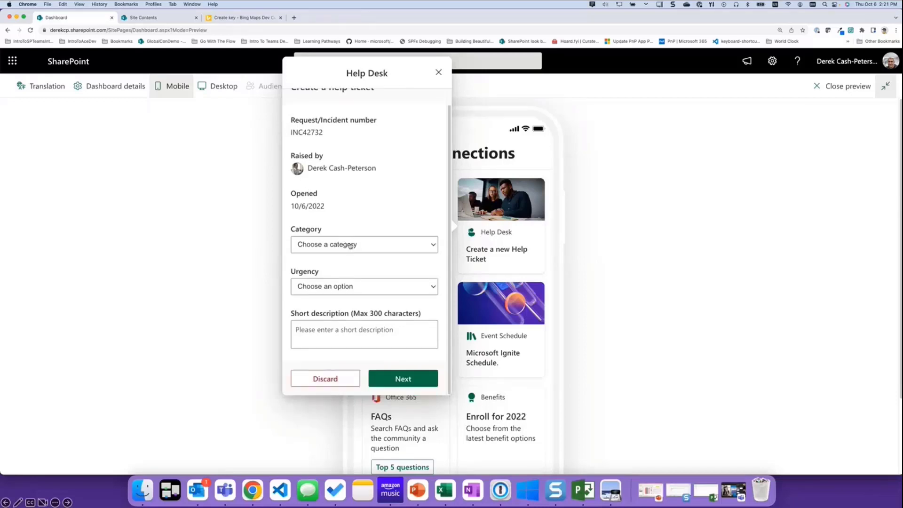
left_click(364, 244)
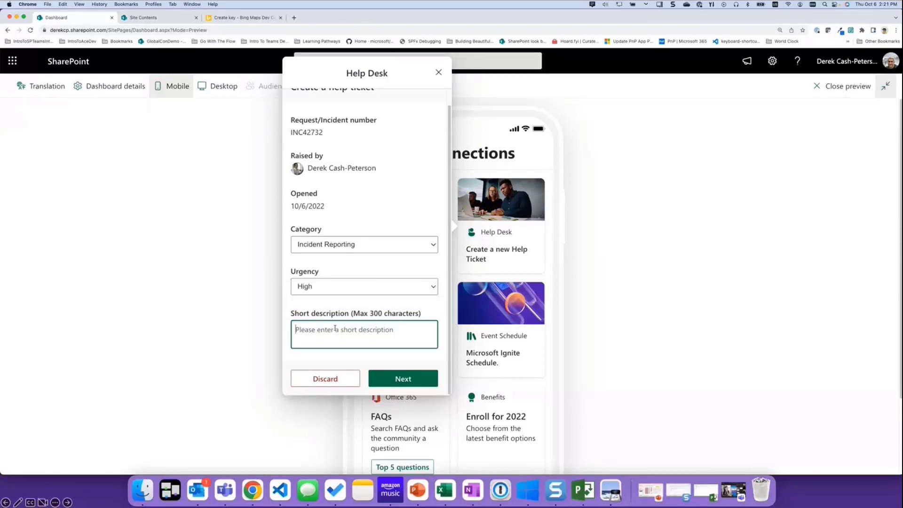
type("Help I can't log into my c")
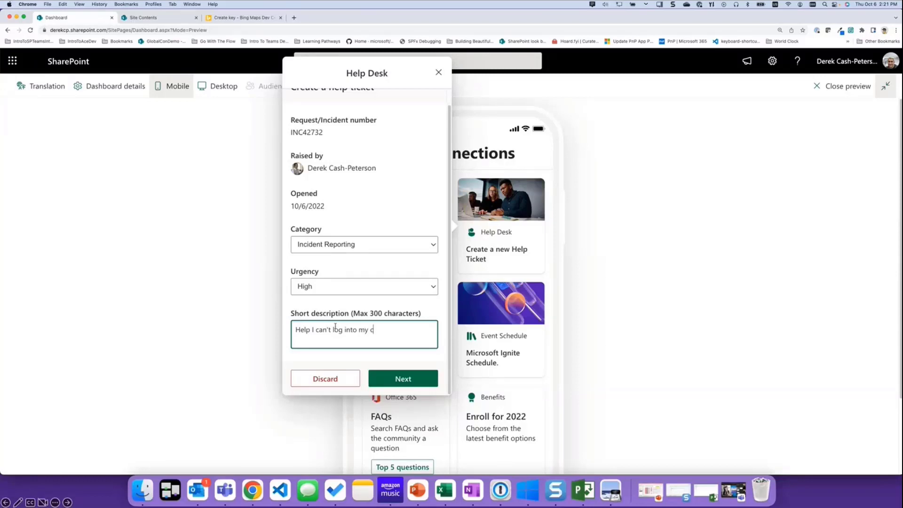
type("omputer")
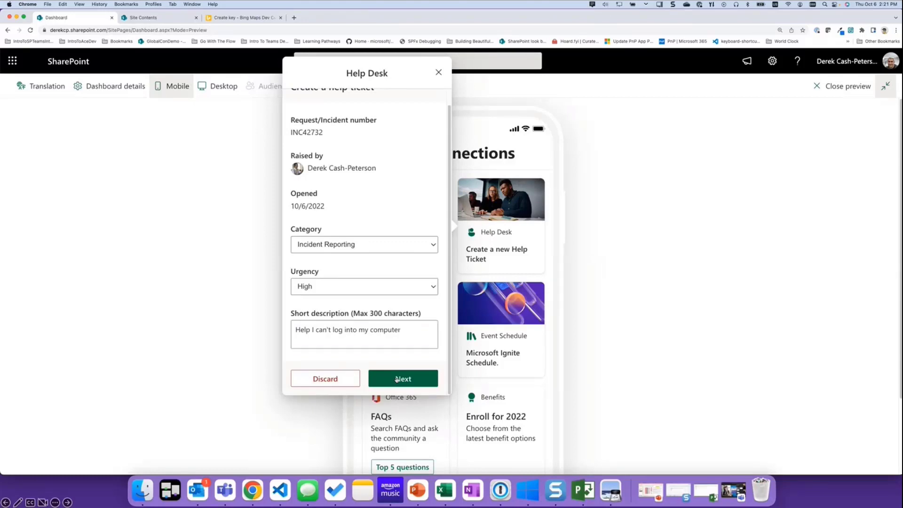
left_click(402, 378)
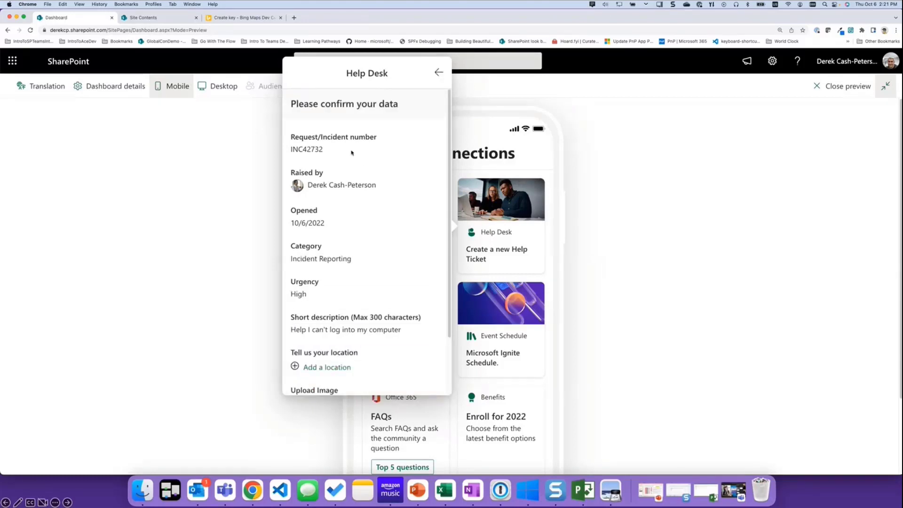
scroll("down", 3)
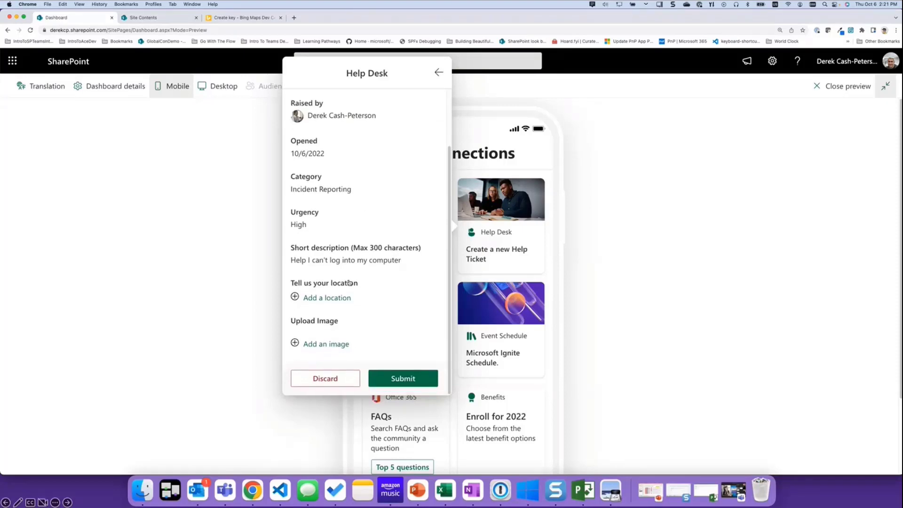
mouse_move(327, 308)
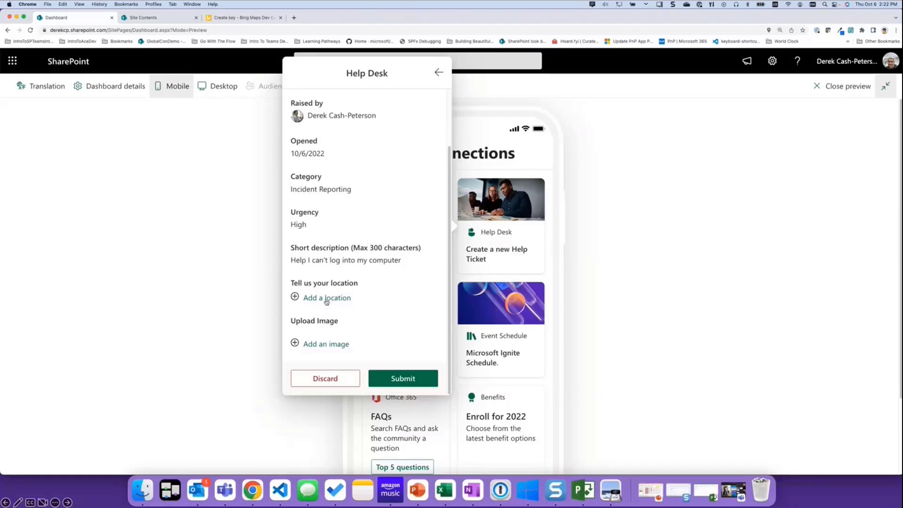
left_click(326, 298)
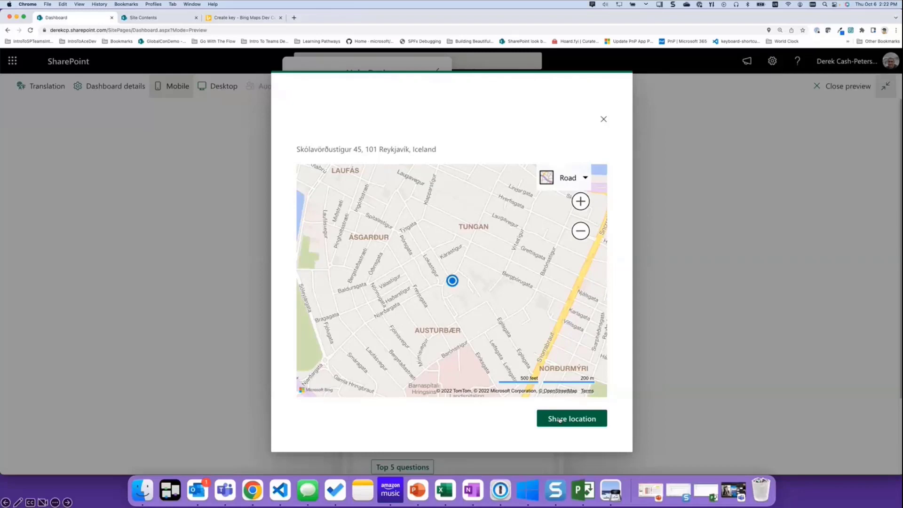
left_click(570, 418)
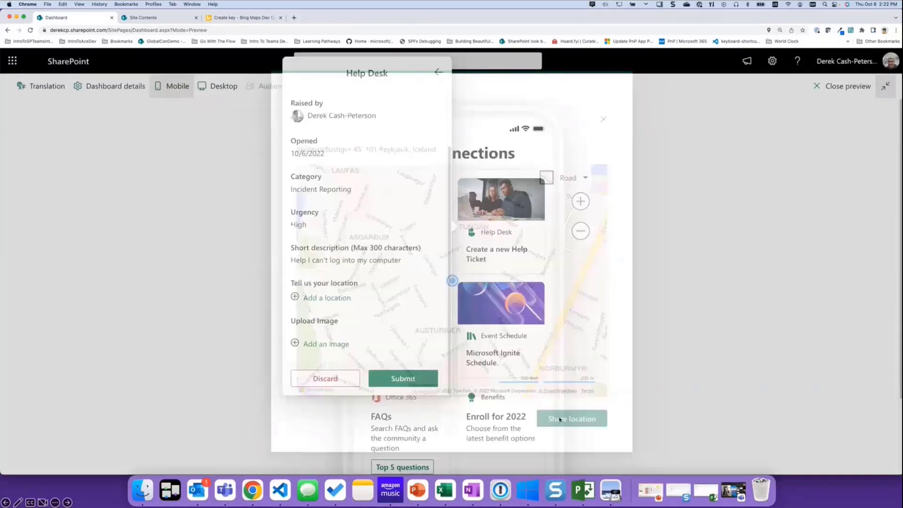
left_click(571, 418)
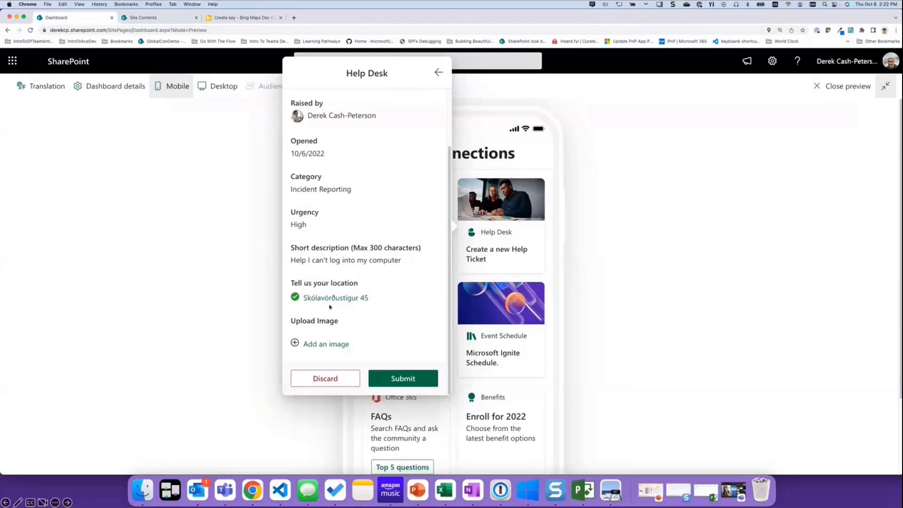
mouse_move(362, 303)
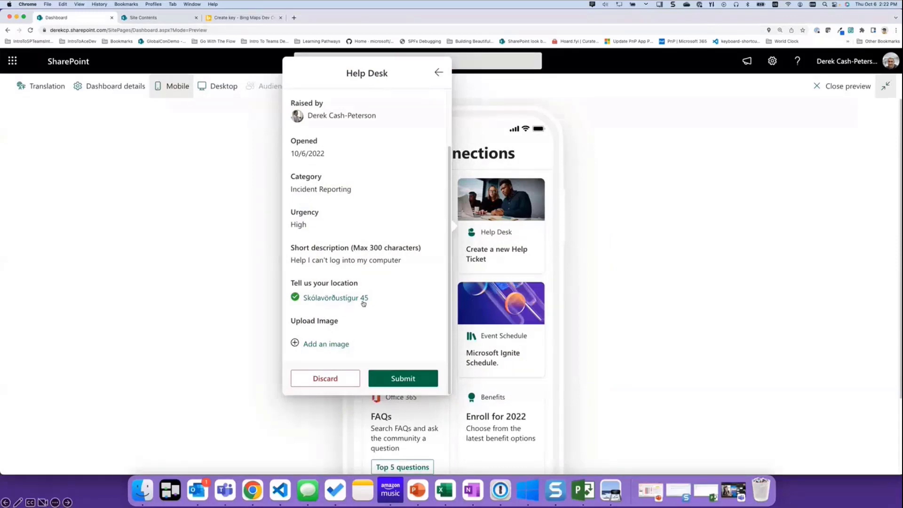
mouse_move(341, 351)
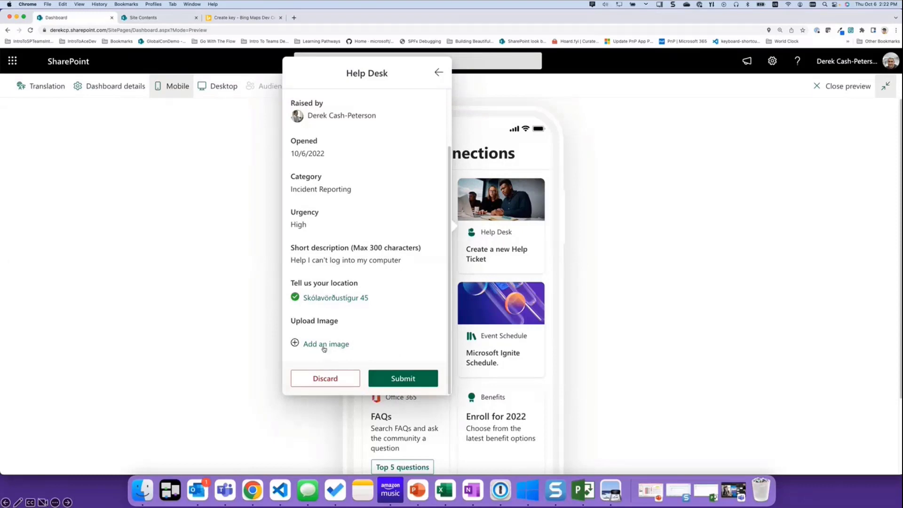
Upload IMG_1583 2.JPG from Recents to the ticket and scroll to Submit.
left_click(325, 344)
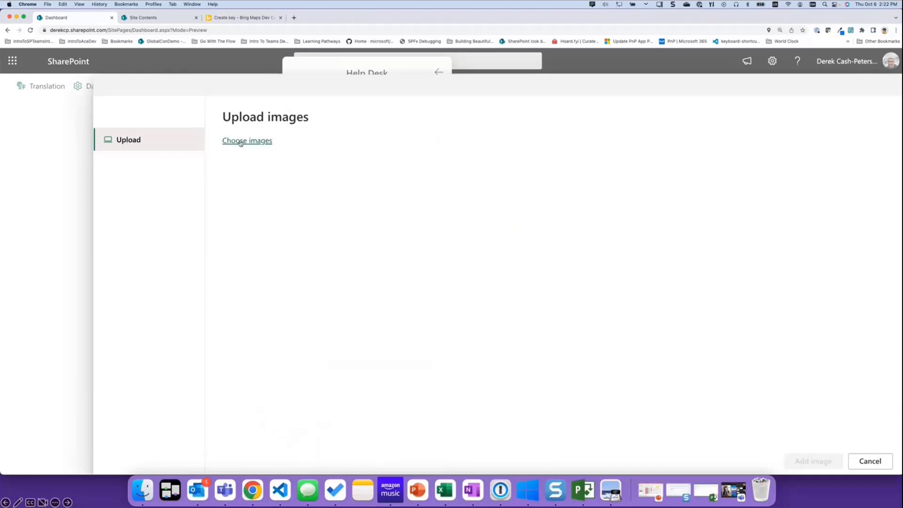
left_click(246, 140)
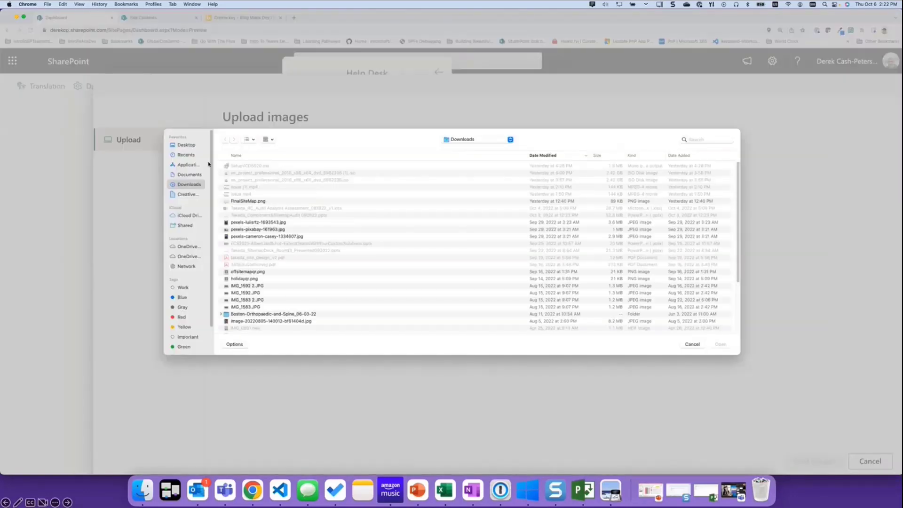
left_click(186, 154)
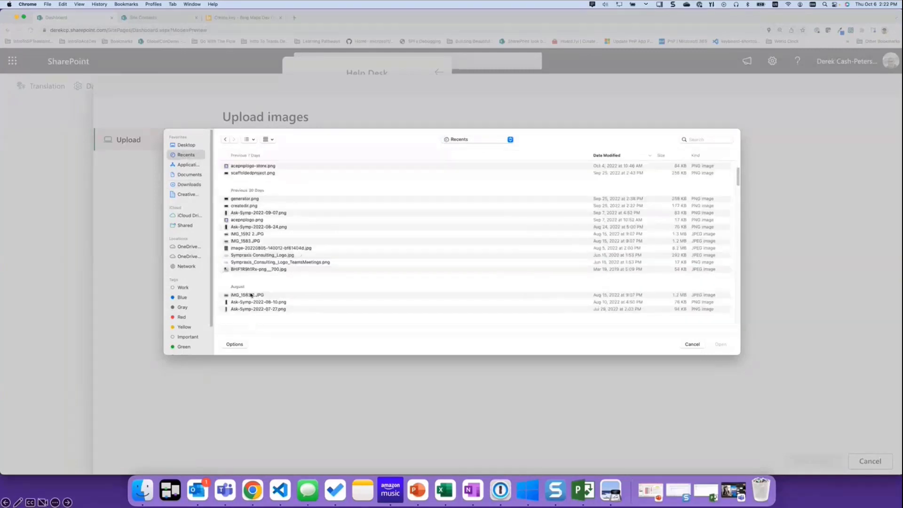
left_click(247, 295)
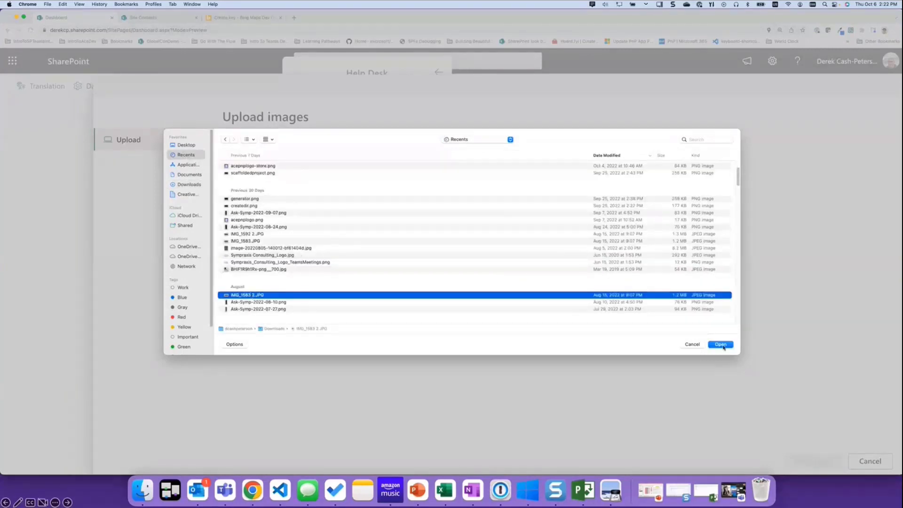
left_click(720, 344)
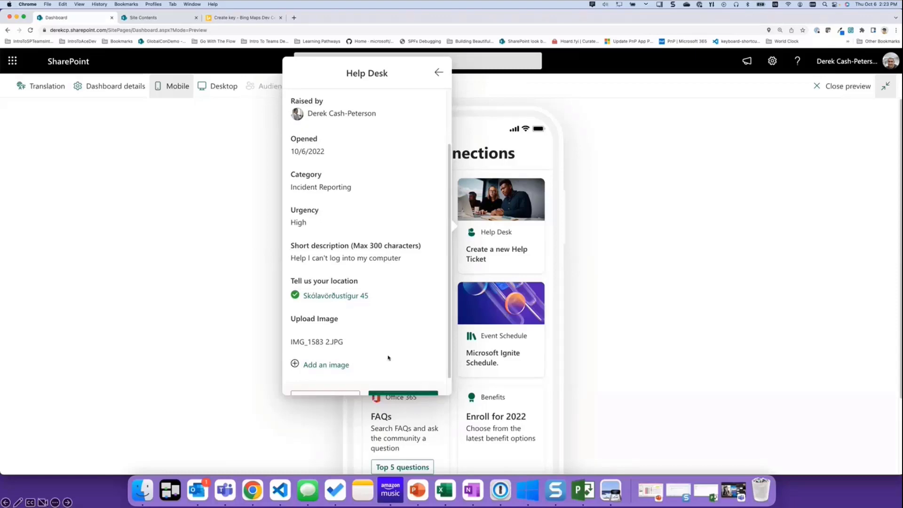
scroll("down", 3)
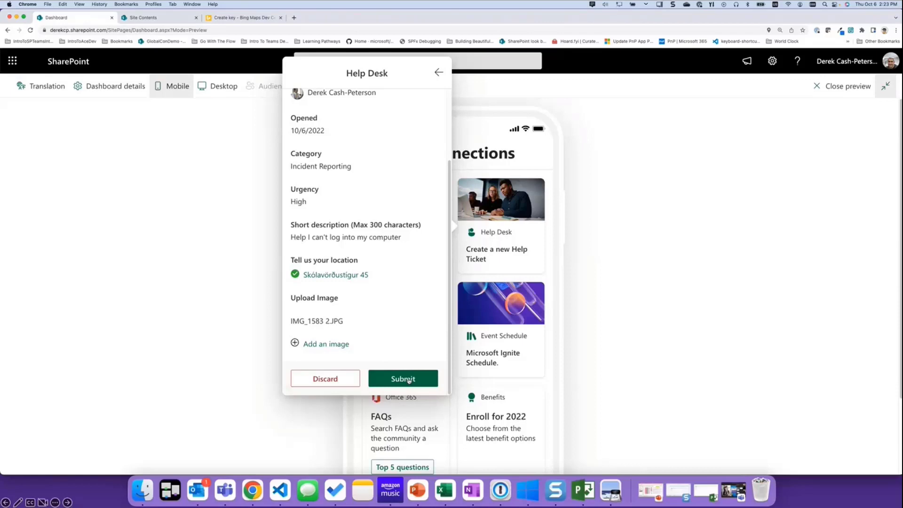
Submit the help ticket and continue in the Teams web app.
left_click(402, 378)
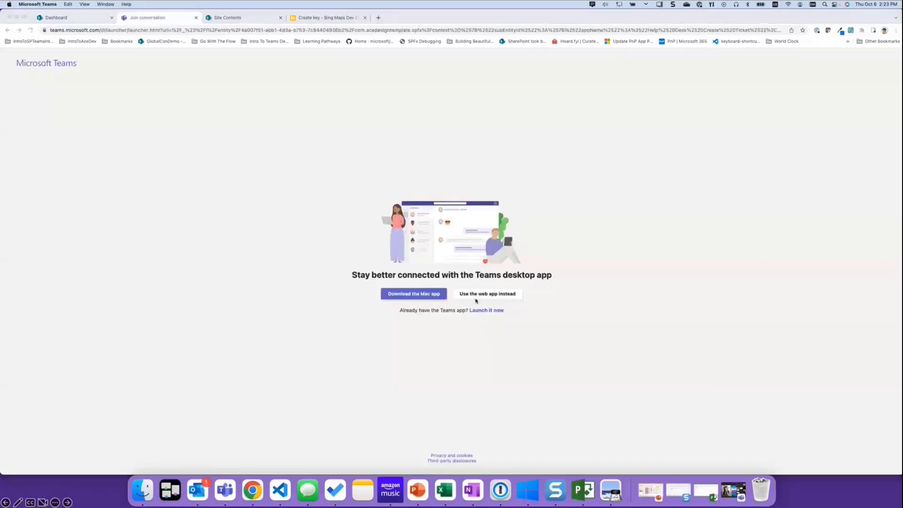
left_click(487, 294)
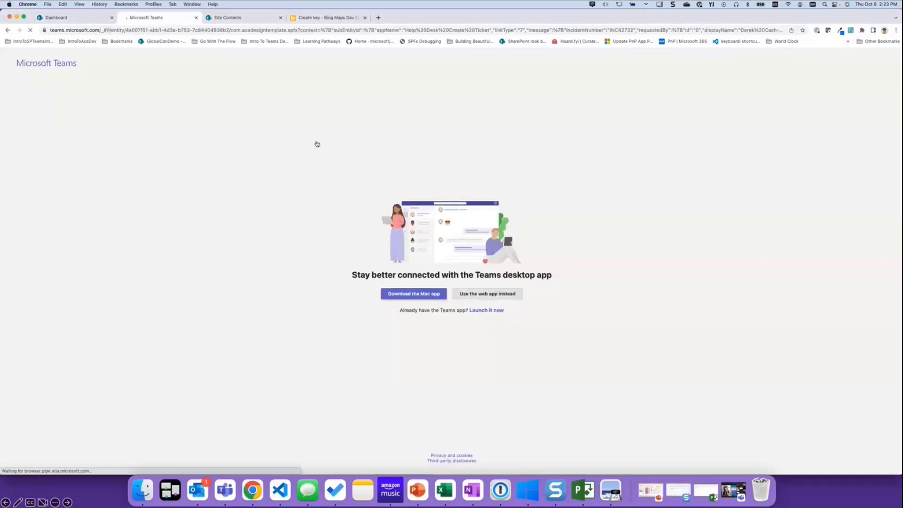
left_click(487, 293)
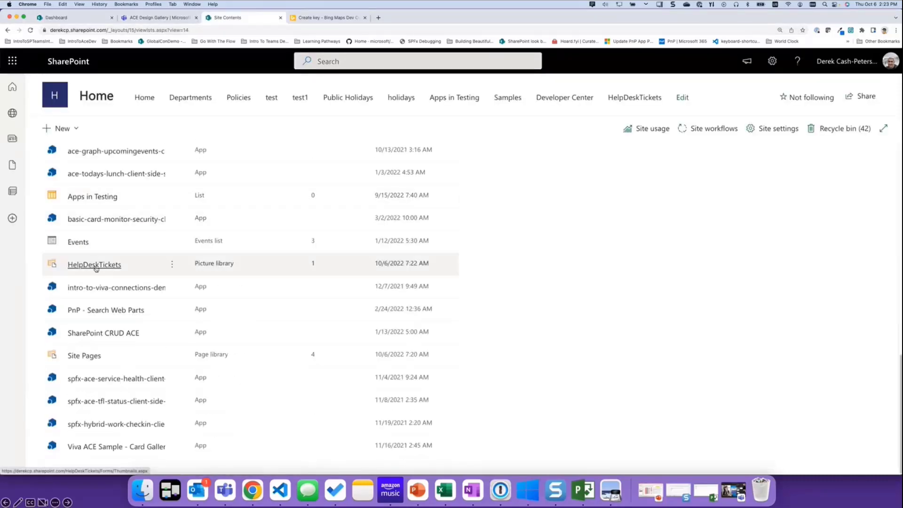
Open the HelpDeskTickets picture library to see the uploaded IMG_1583 2.JPG.
left_click(94, 264)
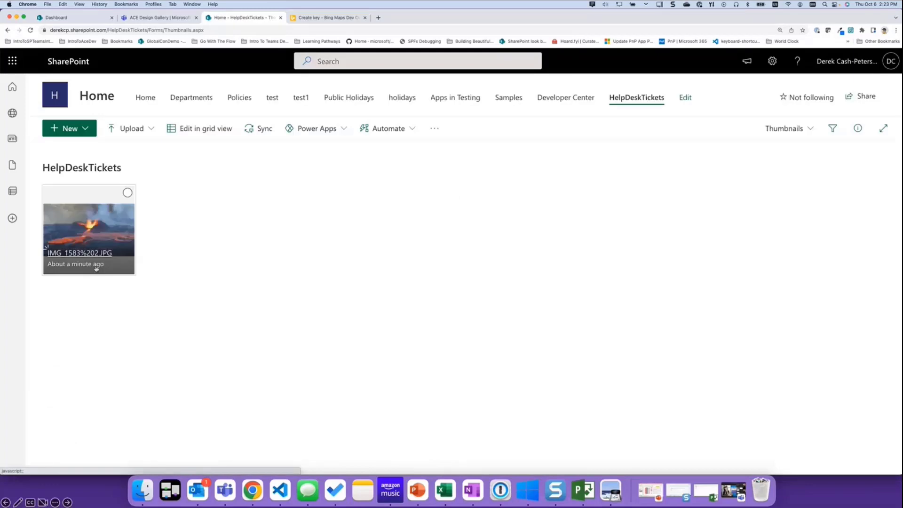
mouse_move(182, 327)
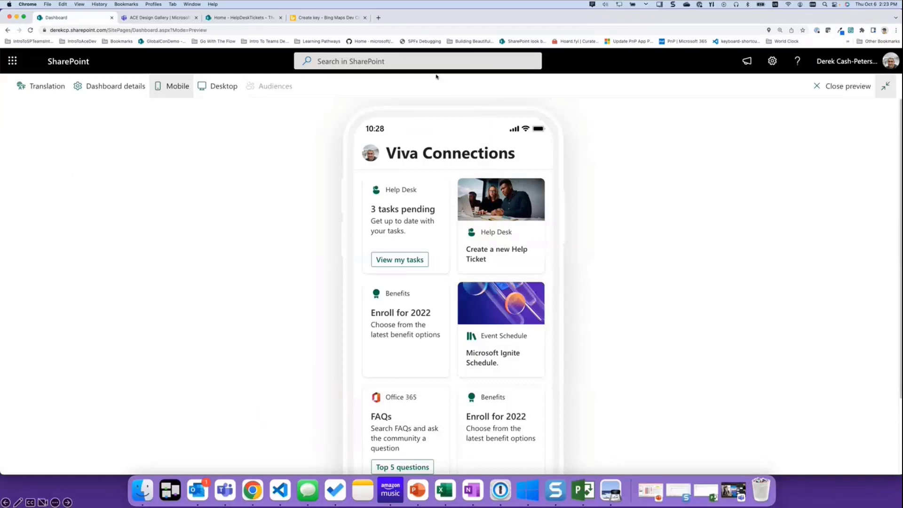
mouse_move(262, 225)
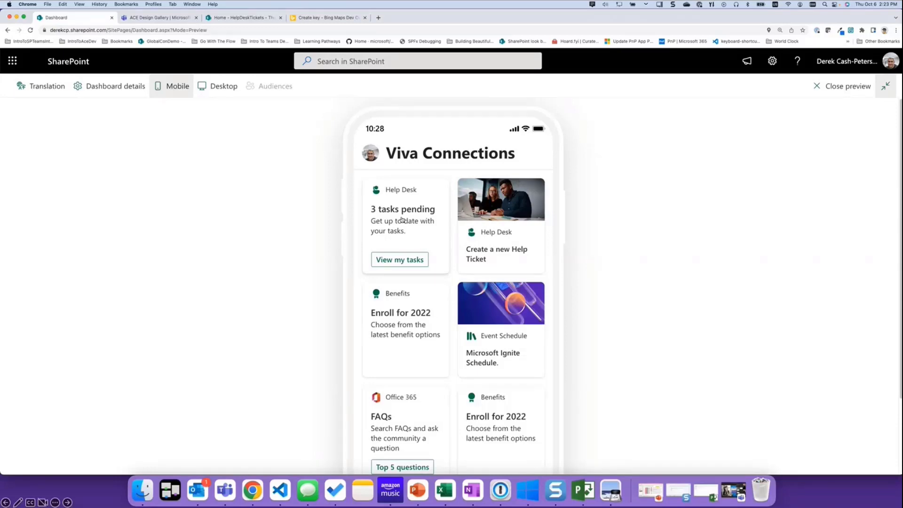
View the Help Desk's three pending tasks, including the overdue incident.
left_click(400, 259)
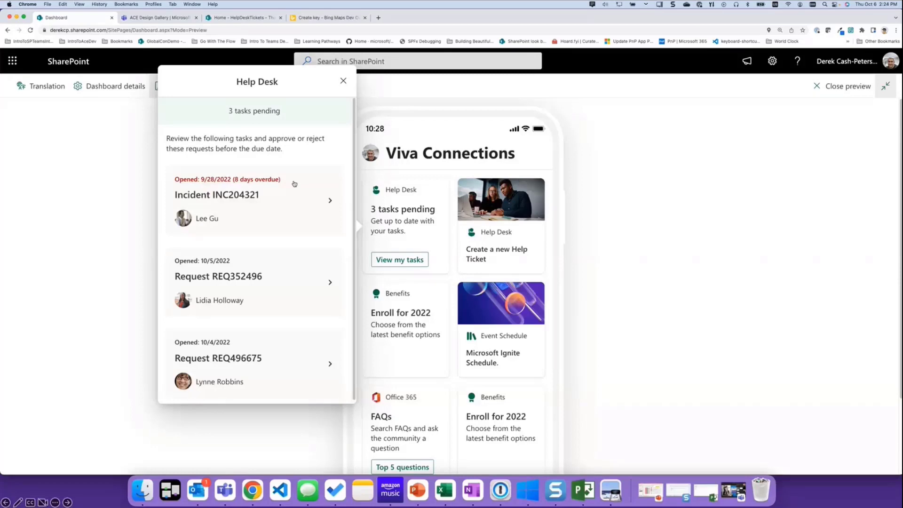
mouse_move(268, 341)
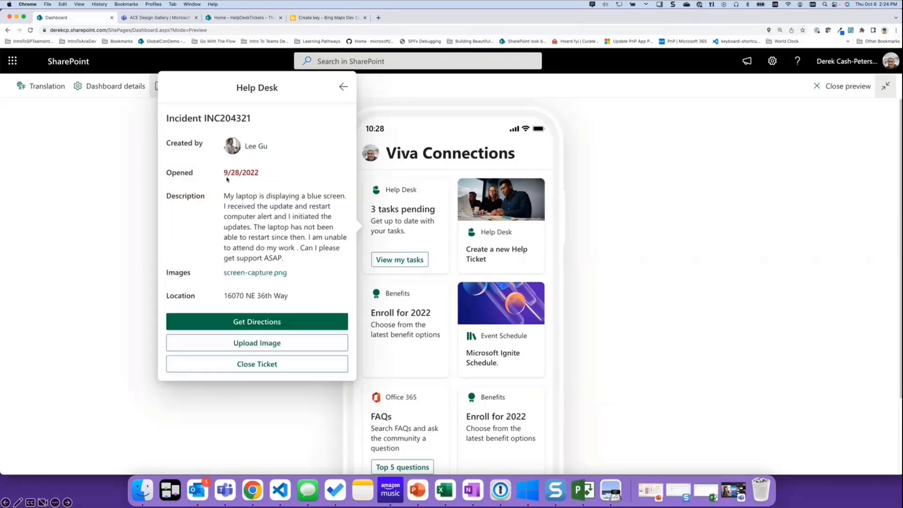
mouse_move(256, 186)
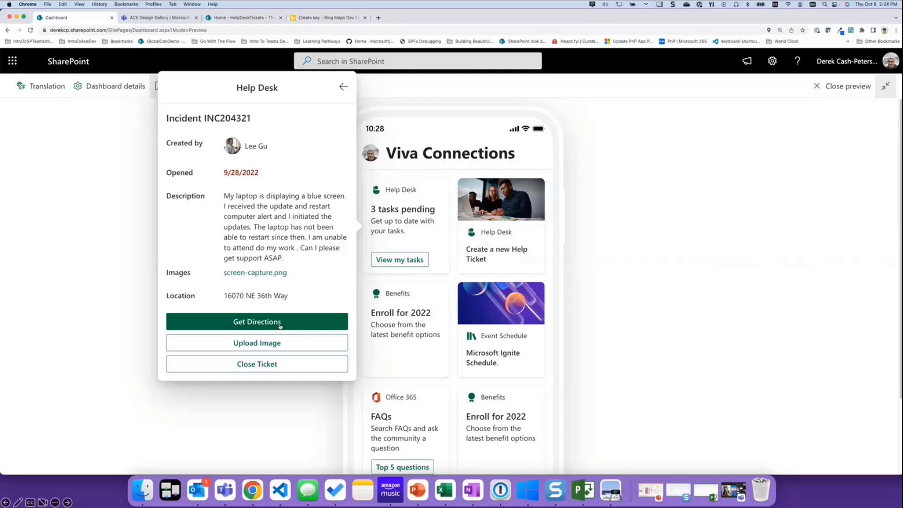
Route from Seattle Marriott Redmond to 16070 NE 36th Way, then return to the dashboard.
left_click(256, 321)
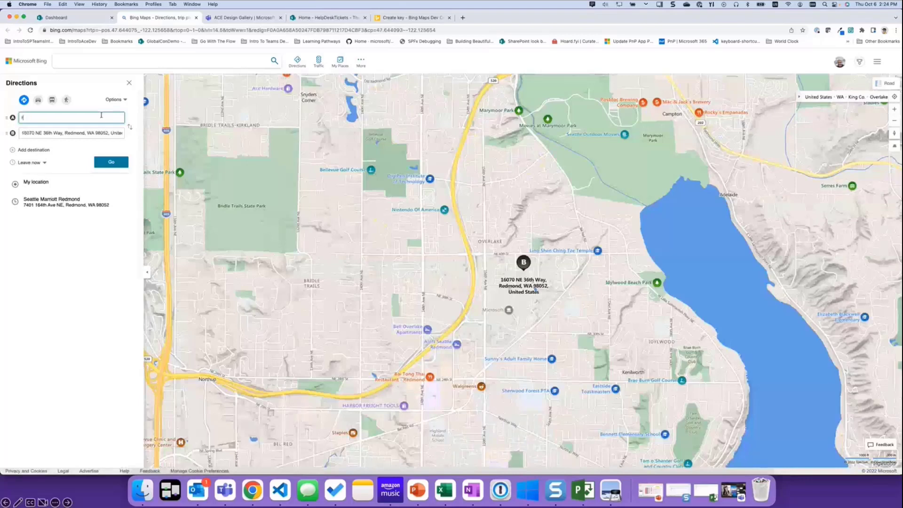
type("redmond")
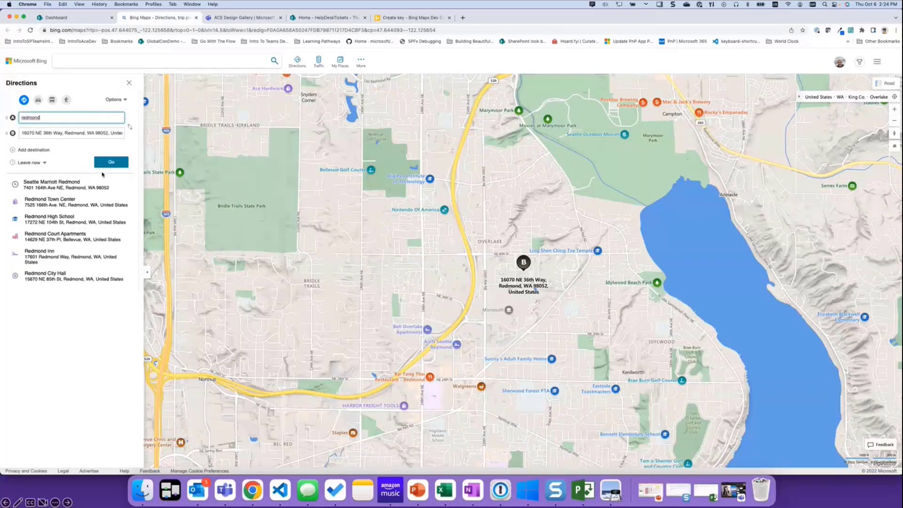
left_click(52, 184)
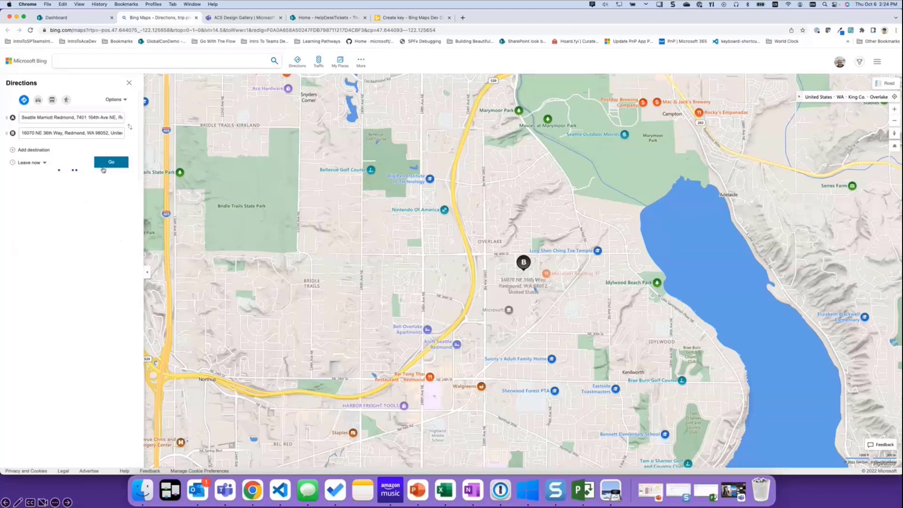
left_click(111, 162)
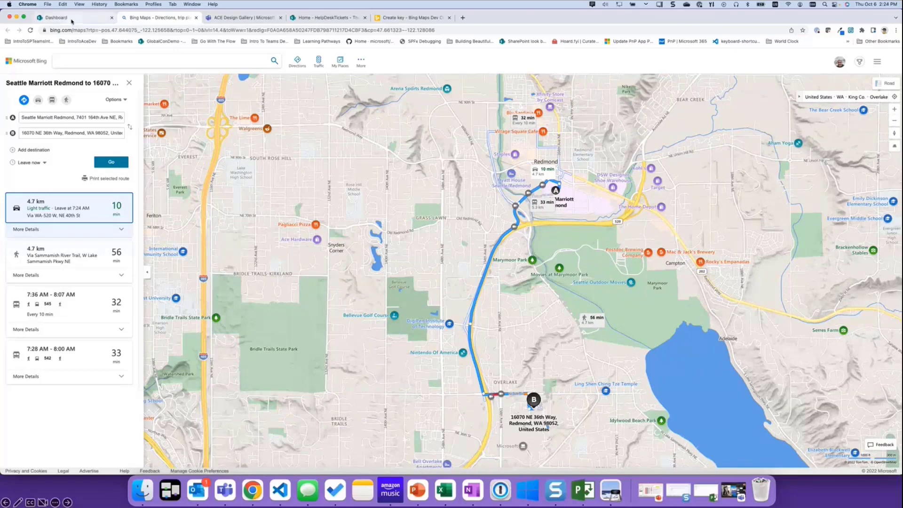
left_click(55, 17)
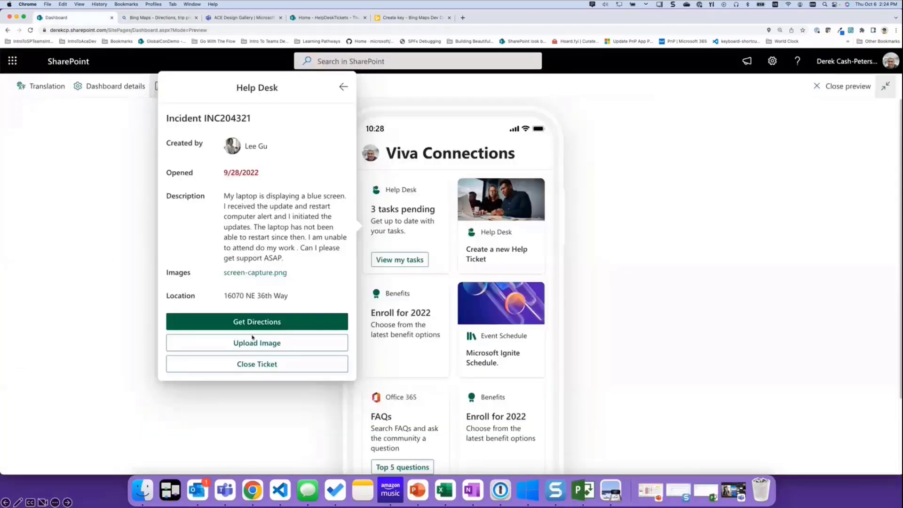
Add IMG_1583 2.JPG from Recents as a second image on incident INC204321.
left_click(256, 343)
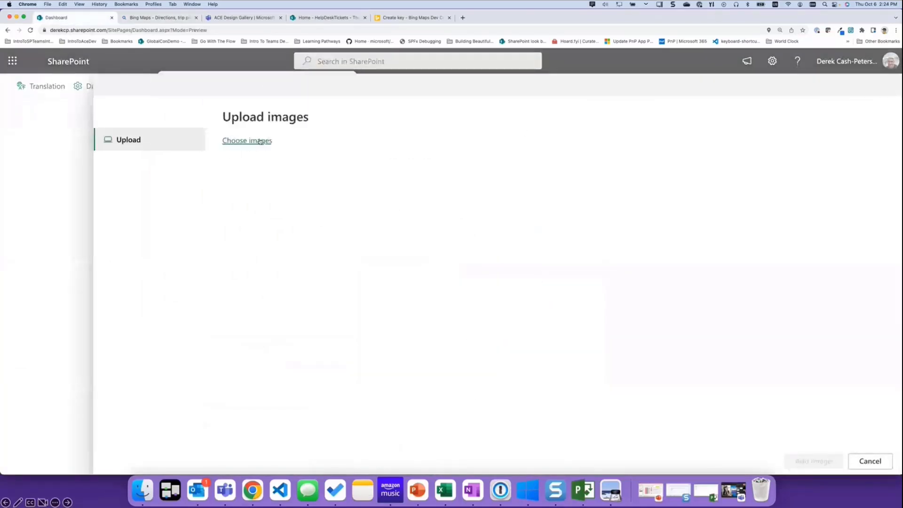
left_click(246, 141)
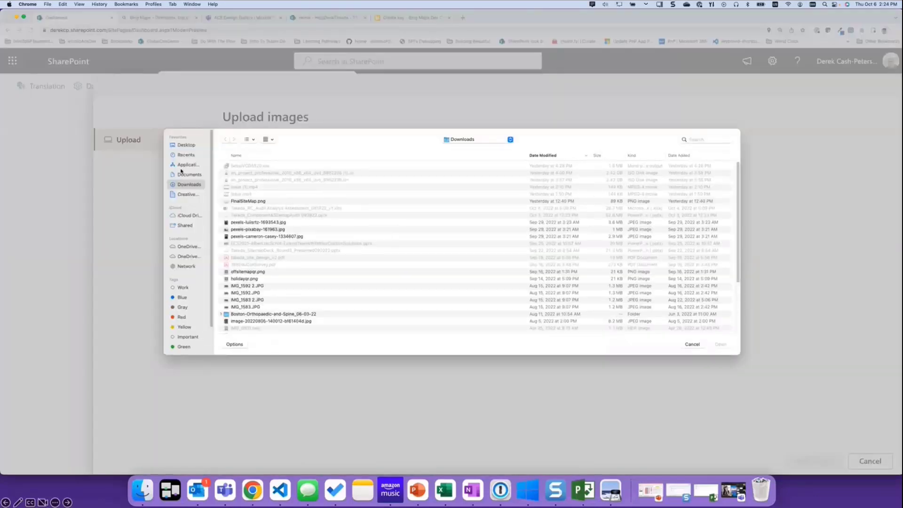
left_click(186, 154)
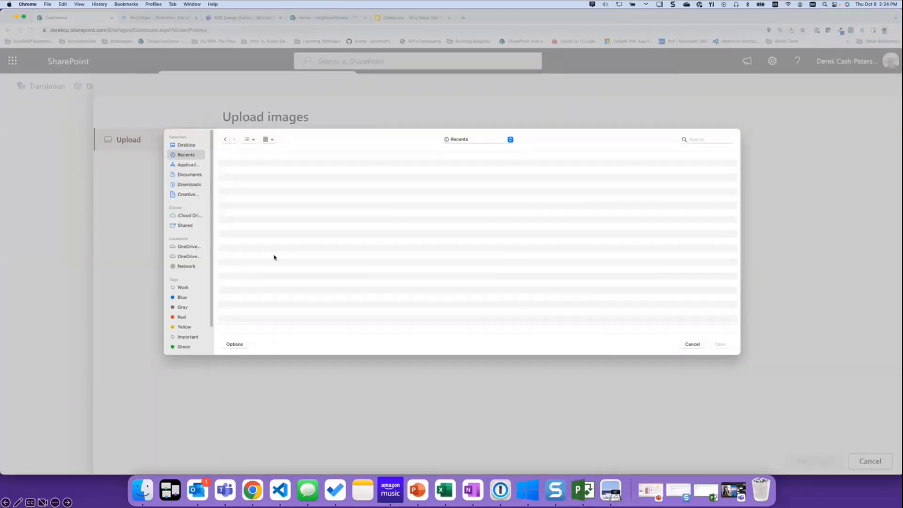
left_click(247, 249)
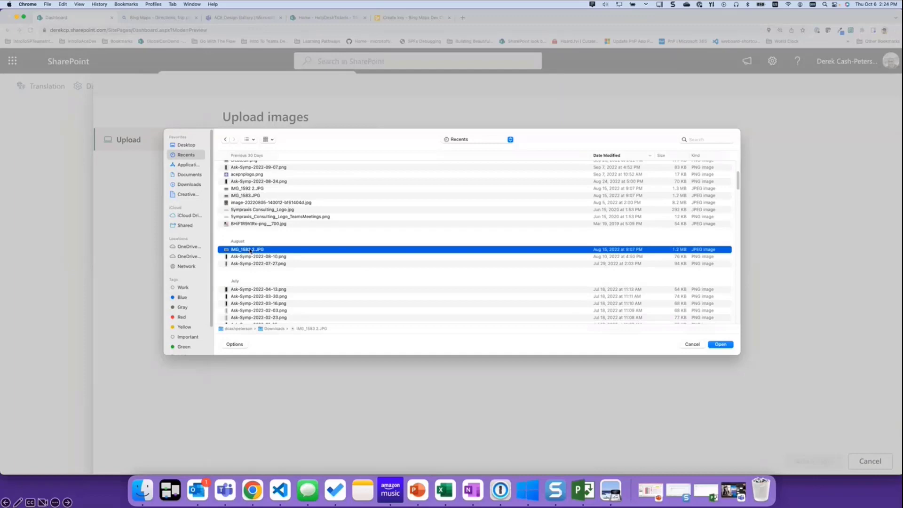
left_click(720, 344)
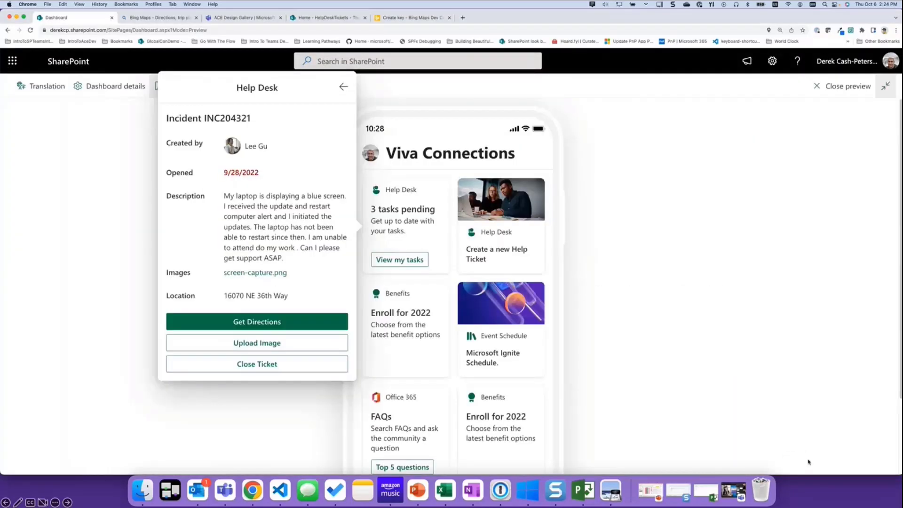
left_click(257, 343)
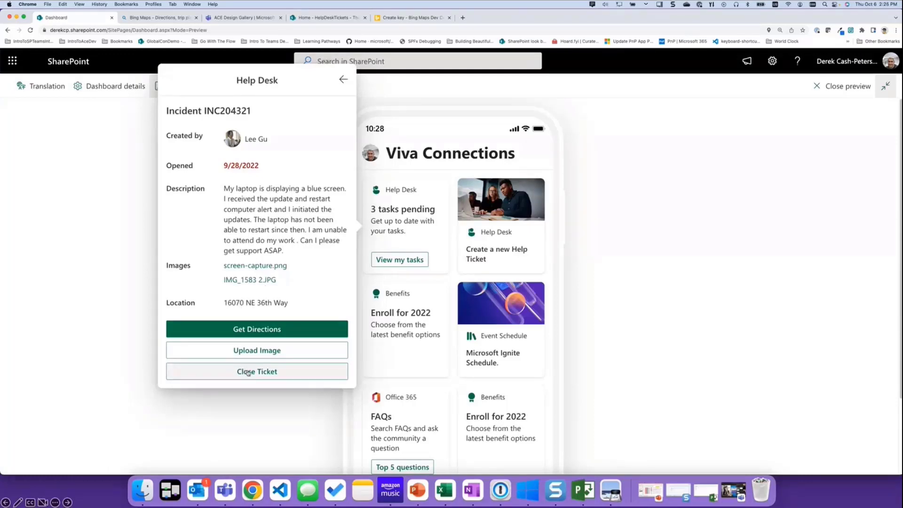
Close incident INC204321 from its quick view, leaving two pending tasks on the Help Desk card.
left_click(256, 371)
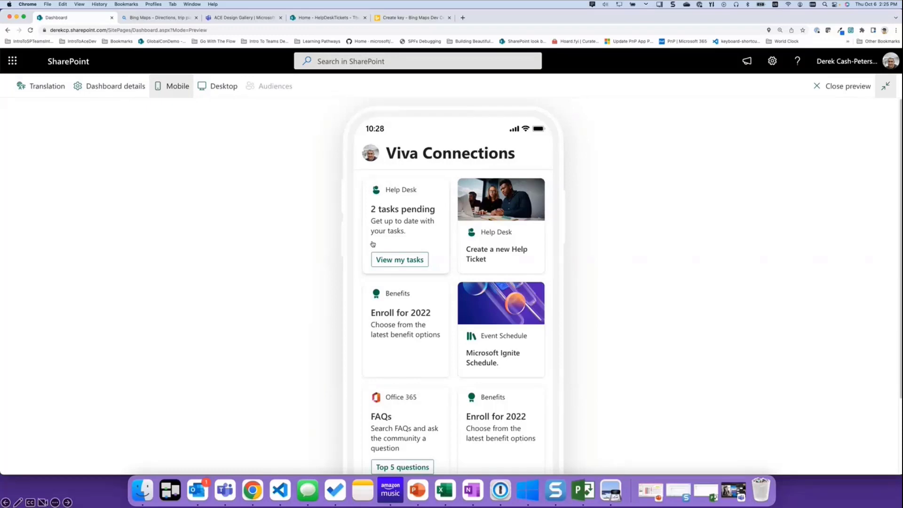
mouse_move(280, 491)
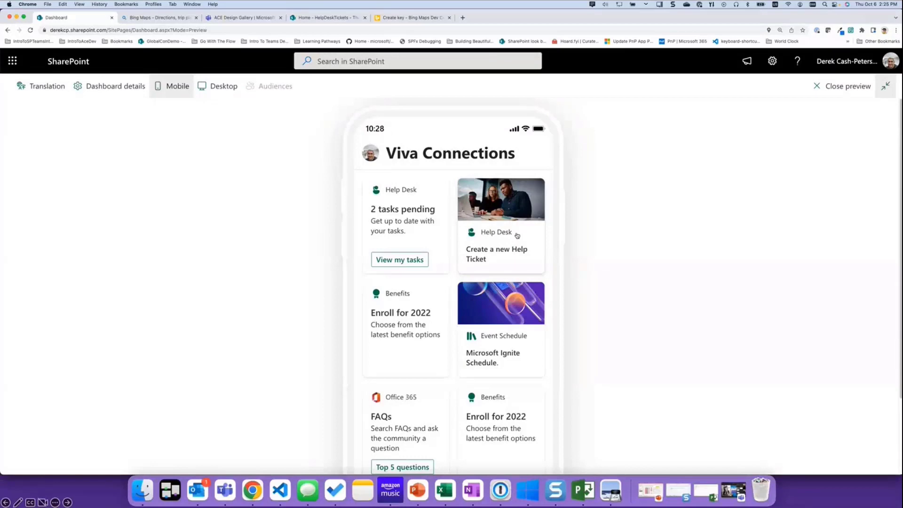
Open the 'Create a new Help Ticket' card to start blank ticket INC42732.
left_click(495, 253)
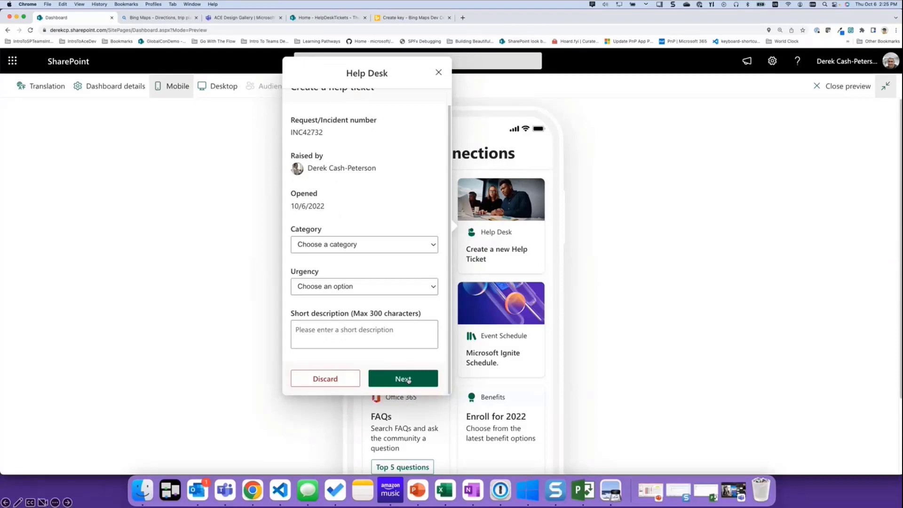
mouse_move(280, 490)
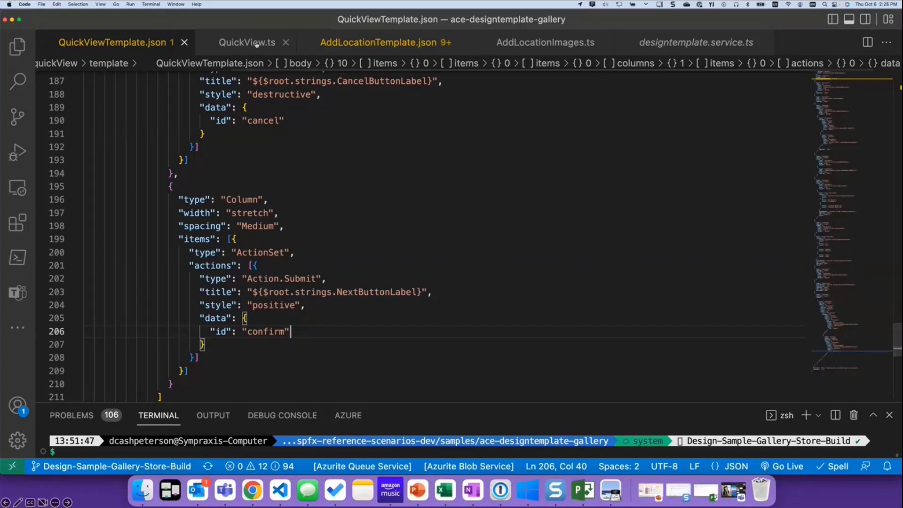
left_click(246, 42)
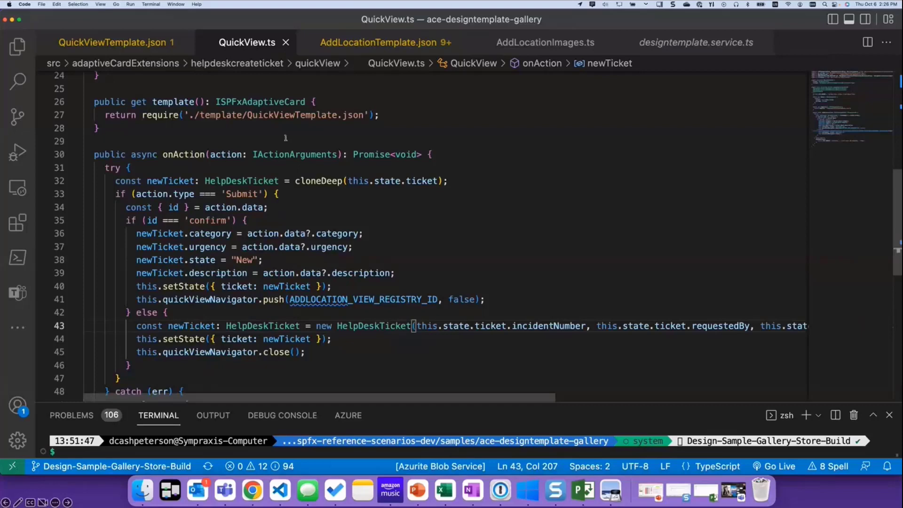
mouse_move(497, 170)
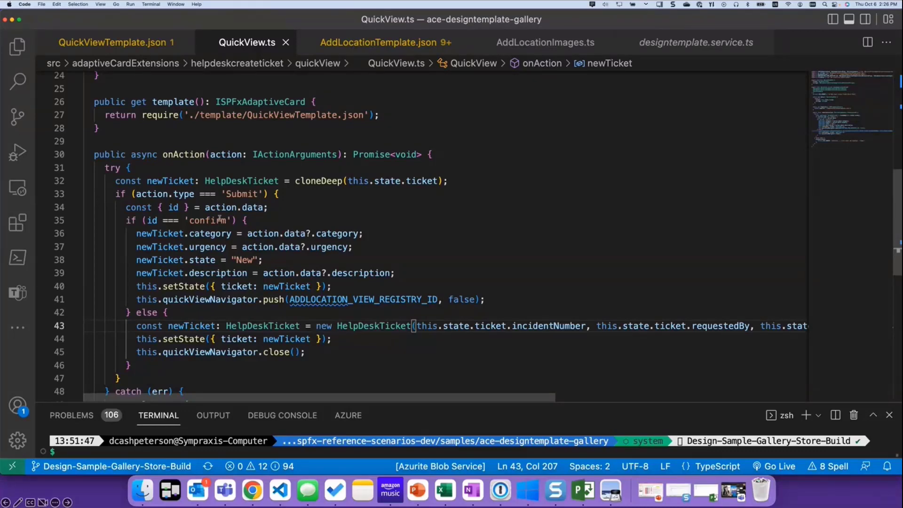
double_click(208, 220)
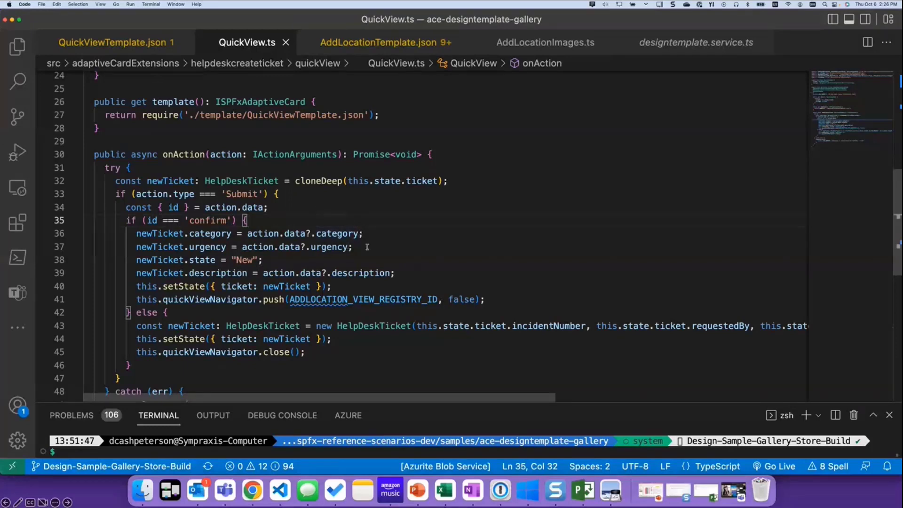
mouse_move(293, 256)
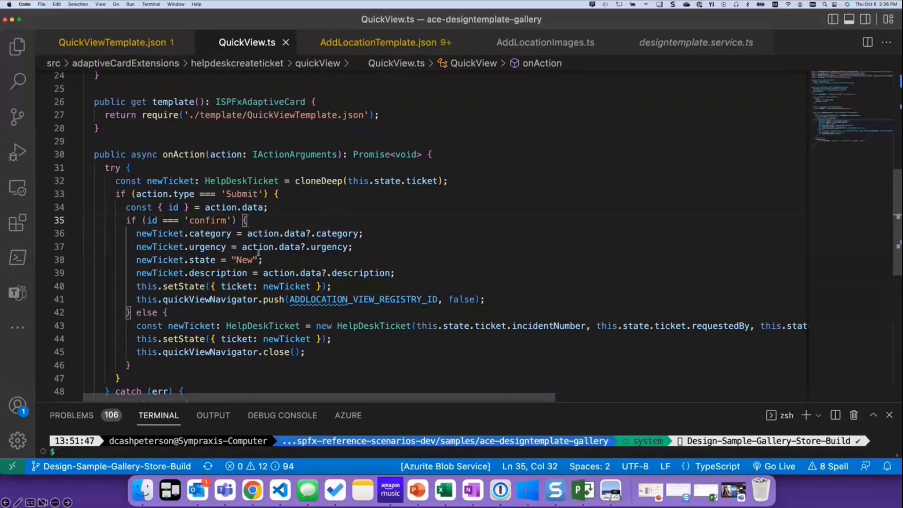
mouse_move(428, 288)
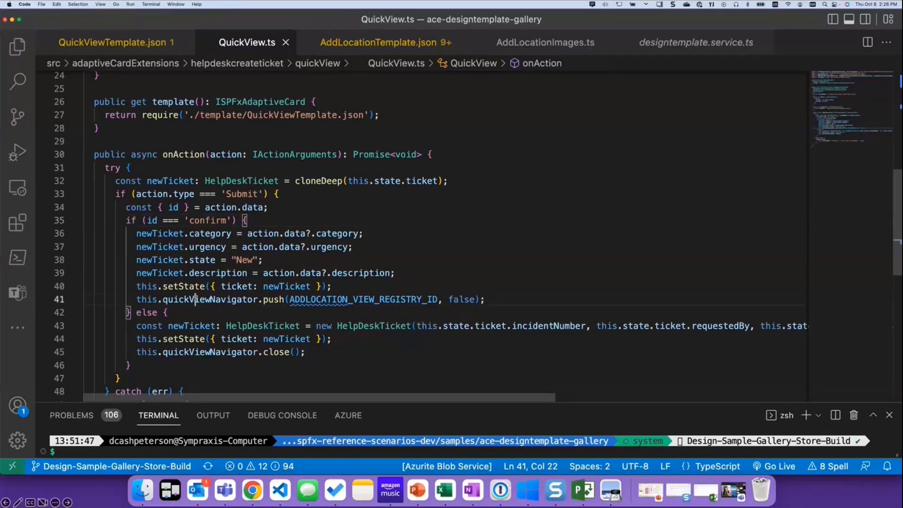
double_click(210, 299)
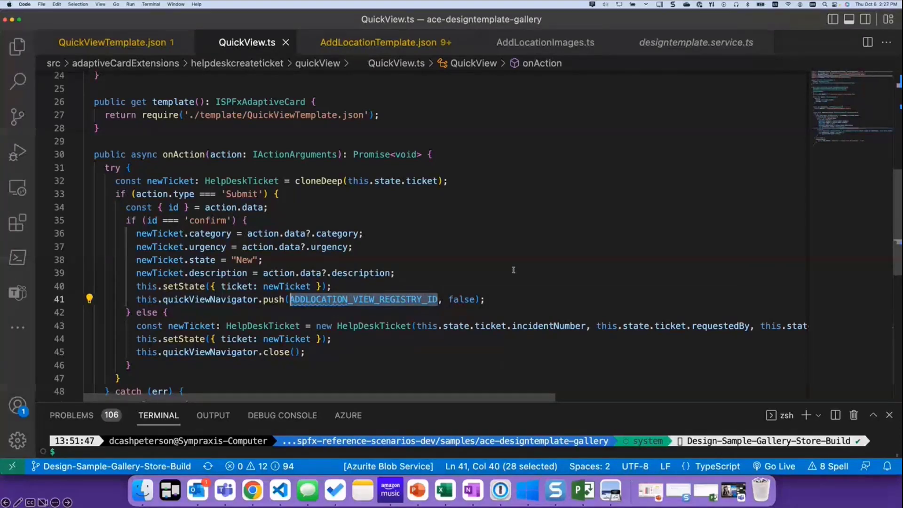
mouse_move(491, 273)
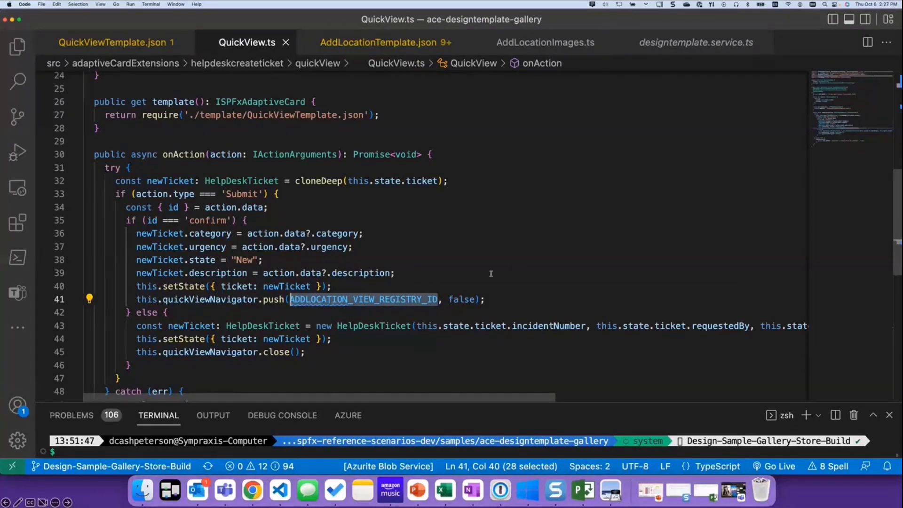
mouse_move(500, 275)
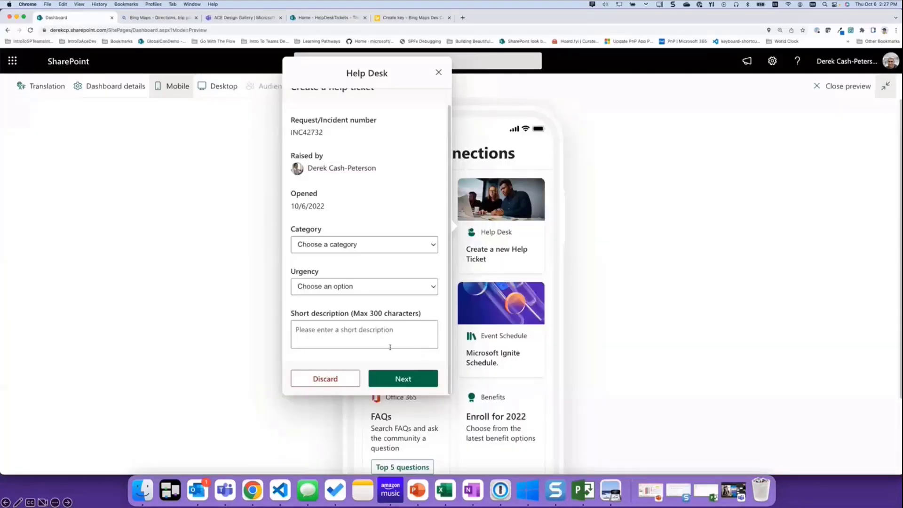
Fill ticket INC42732 as IT Request, Low urgency, description 'sdaf', and reach the confirmation page.
left_click(364, 244)
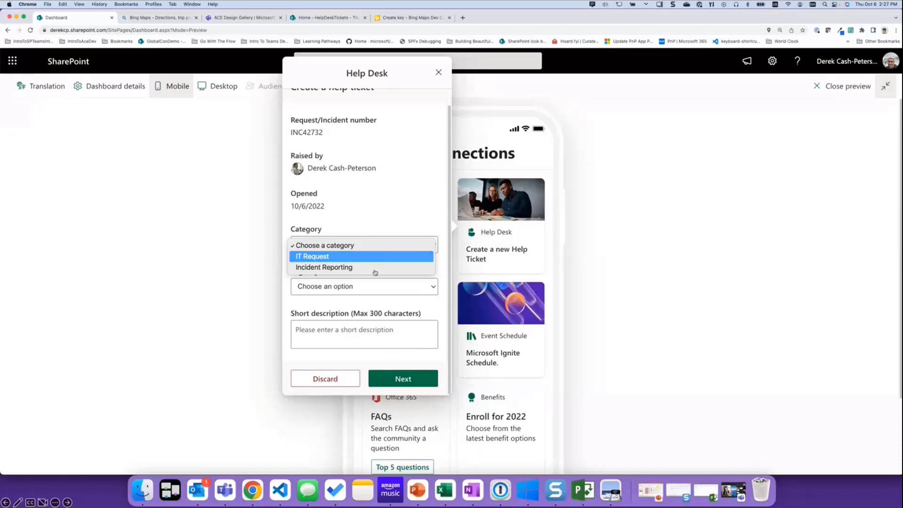
type("sdaf")
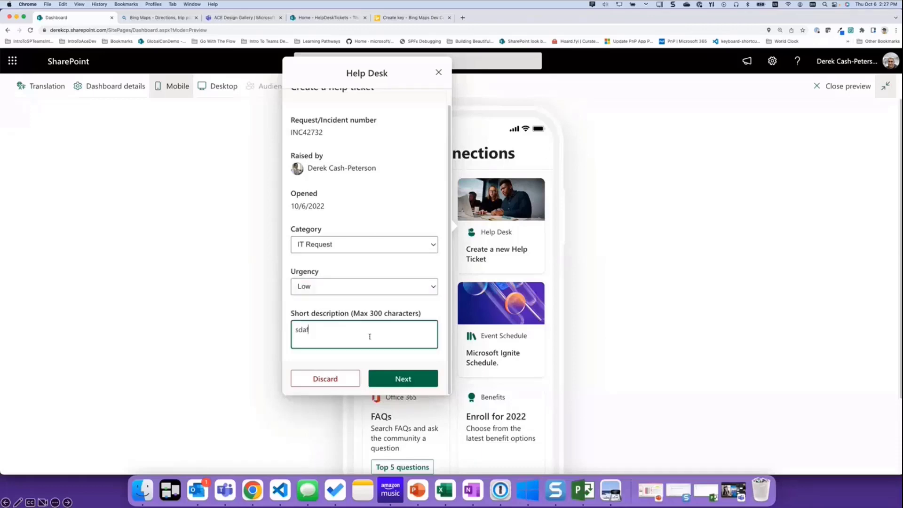
left_click(402, 378)
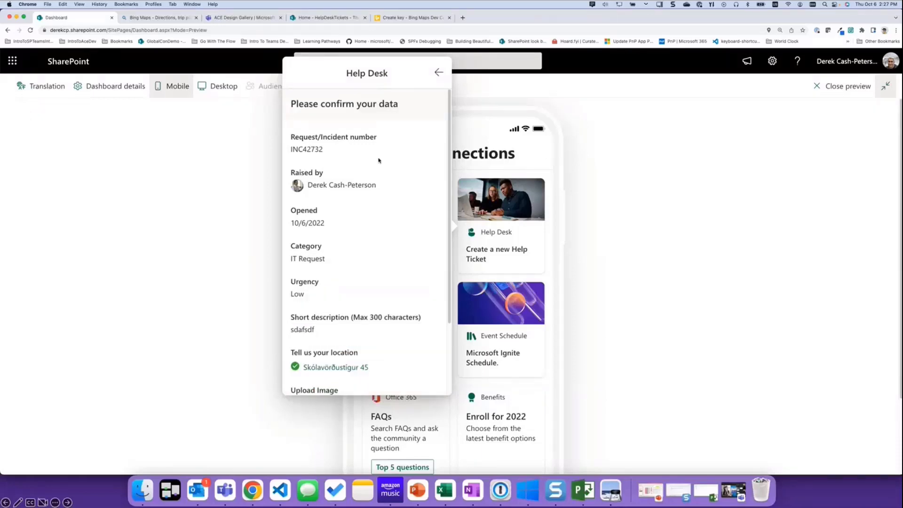
mouse_move(370, 278)
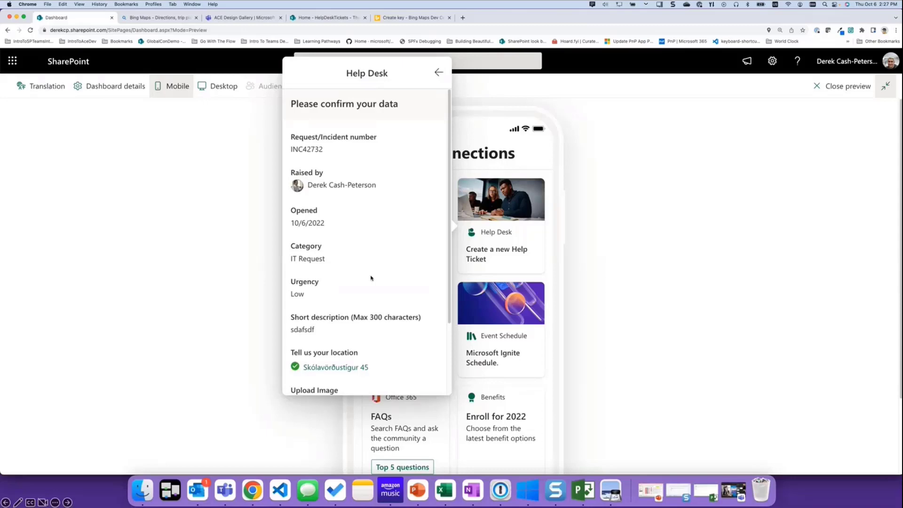
scroll("down", 3)
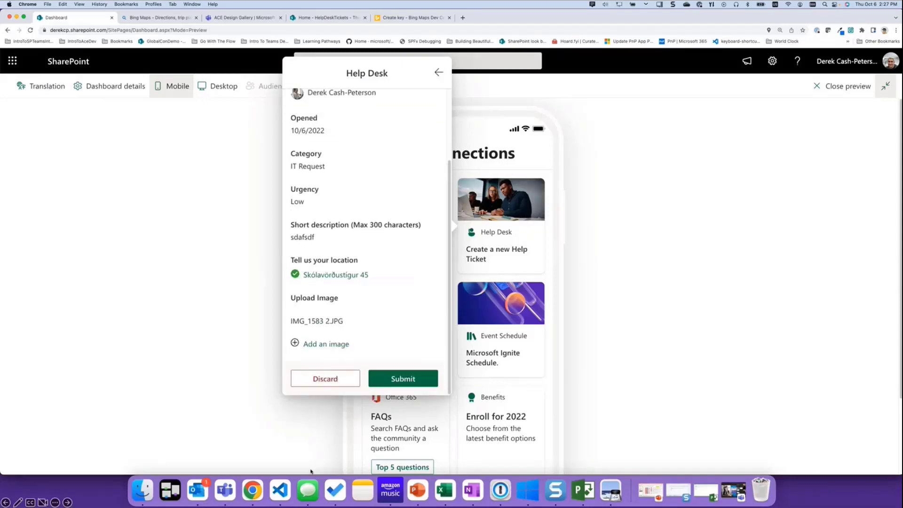
mouse_move(280, 490)
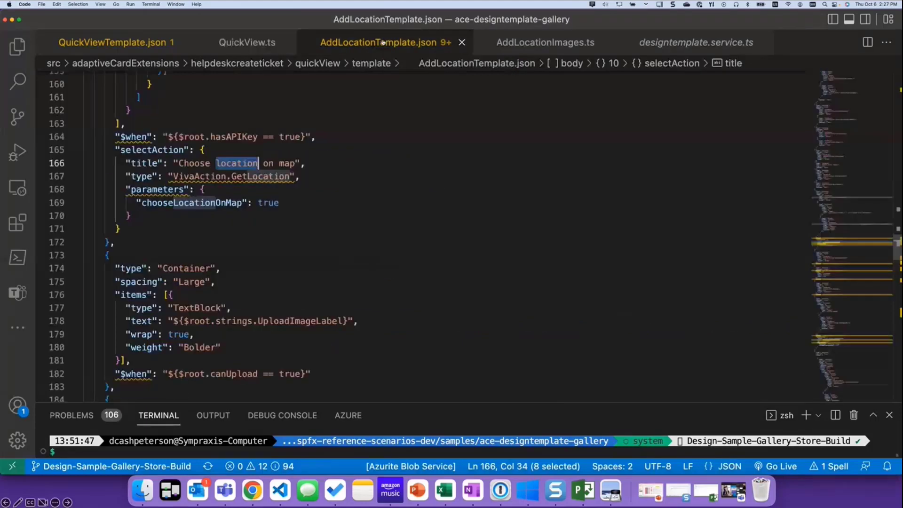
mouse_move(248, 244)
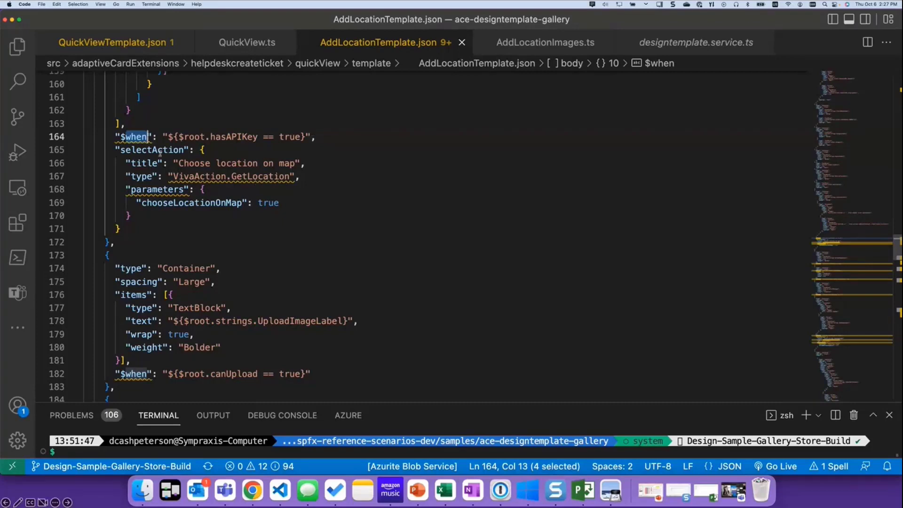
mouse_move(300, 183)
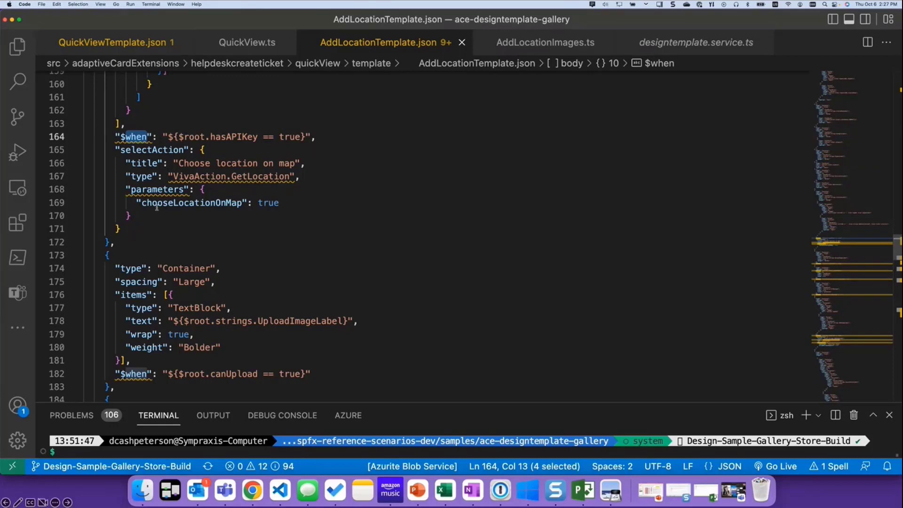
mouse_move(157, 216)
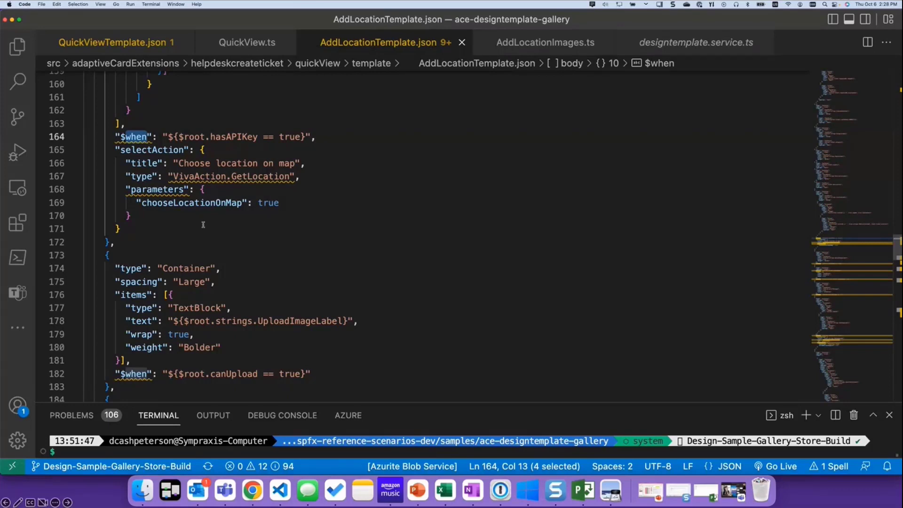
mouse_move(172, 242)
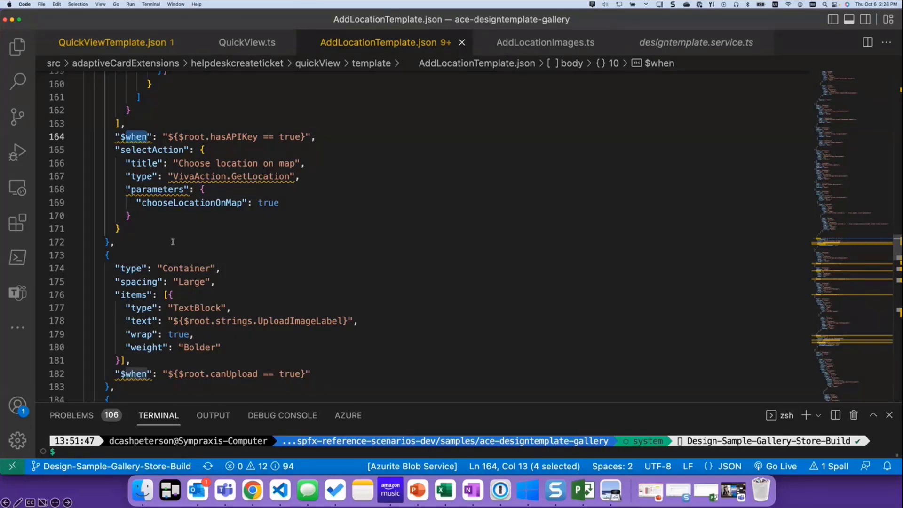
mouse_move(403, 244)
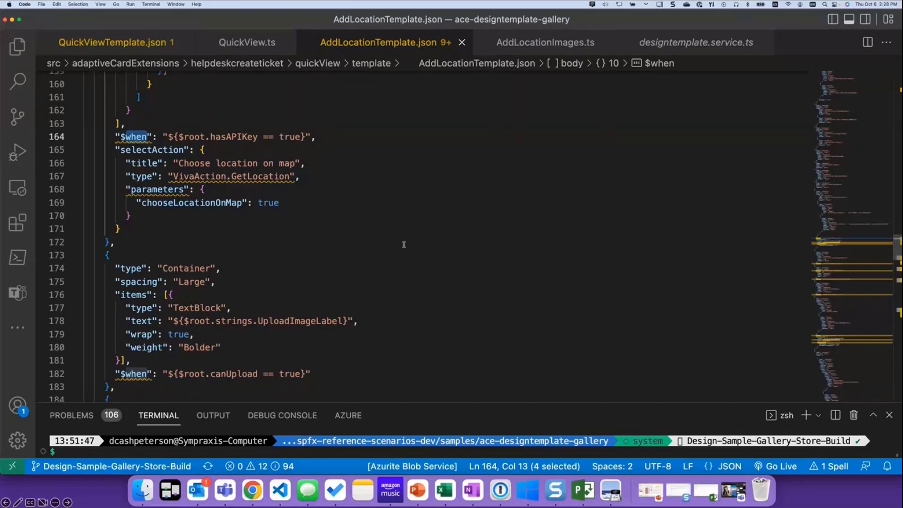
Review the $when image-upload condition in AddLocationTemplate.json, then view AddLocationImages.ts.
scroll("down", 3)
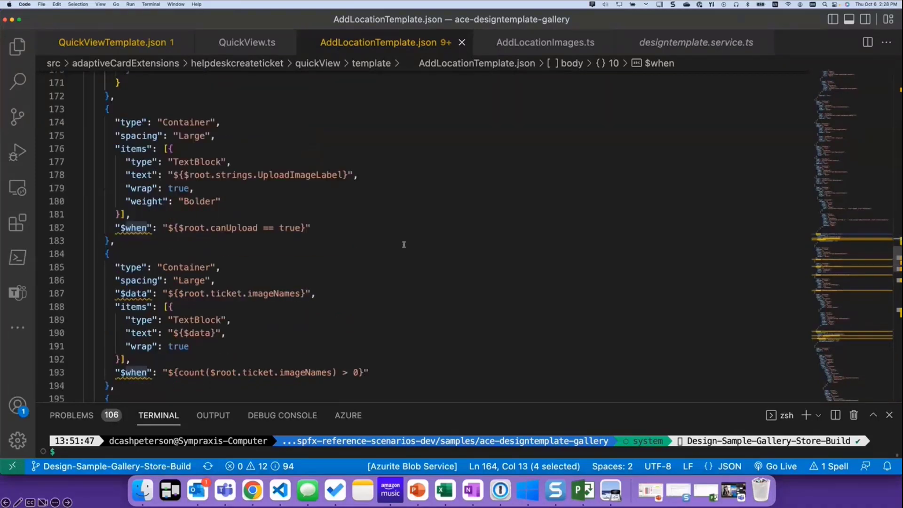
scroll("down", 3)
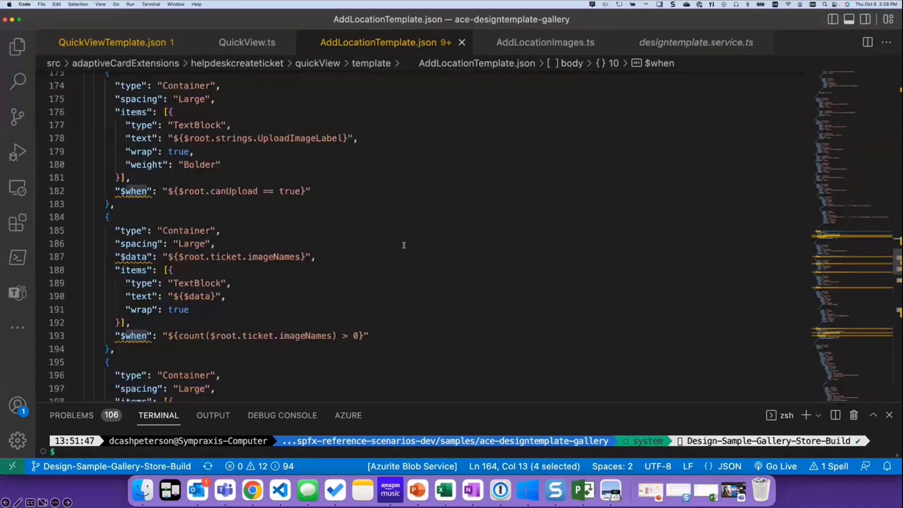
mouse_move(275, 212)
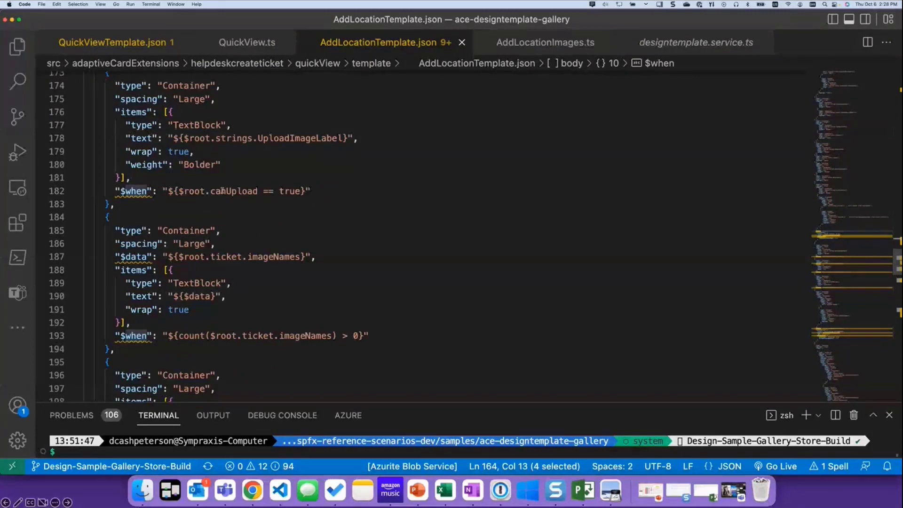
double_click(233, 191)
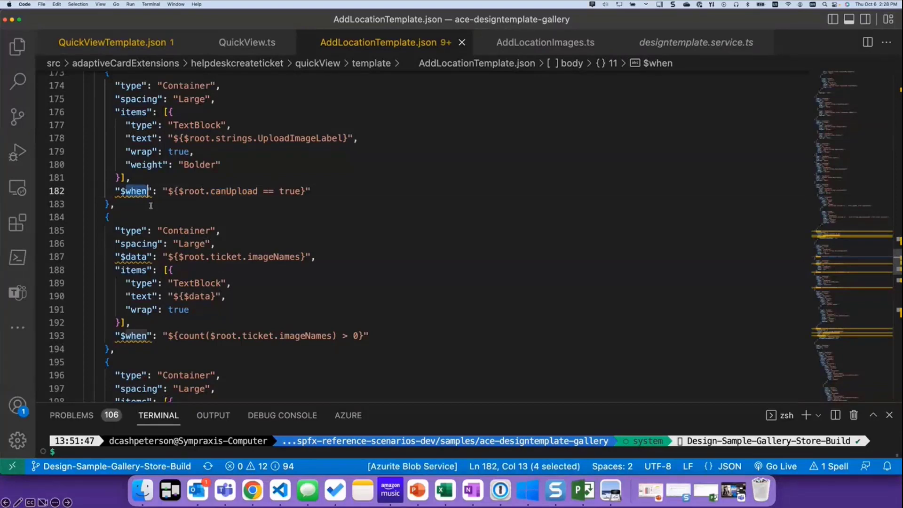
mouse_move(303, 233)
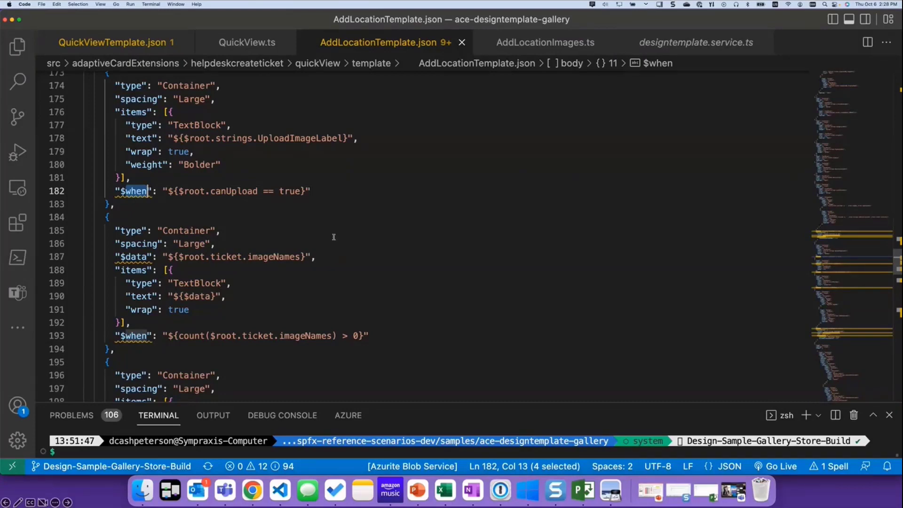
scroll("down", 3)
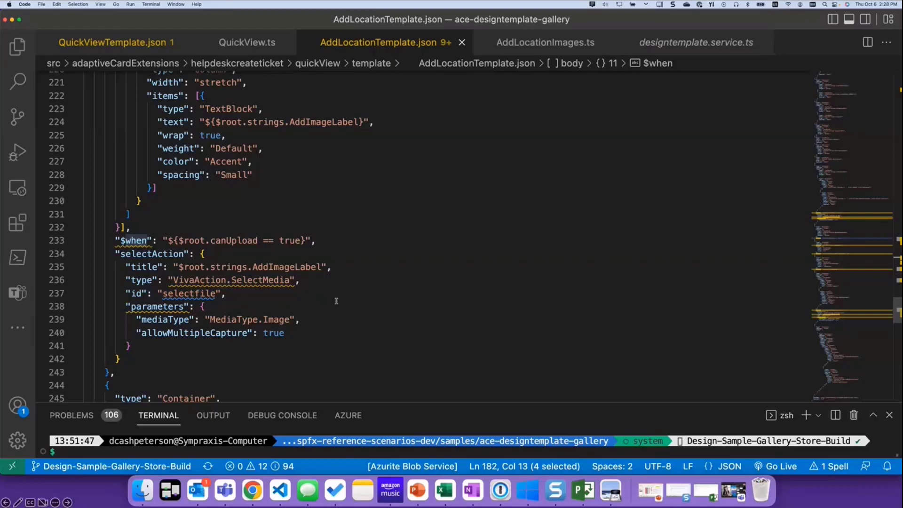
mouse_move(321, 356)
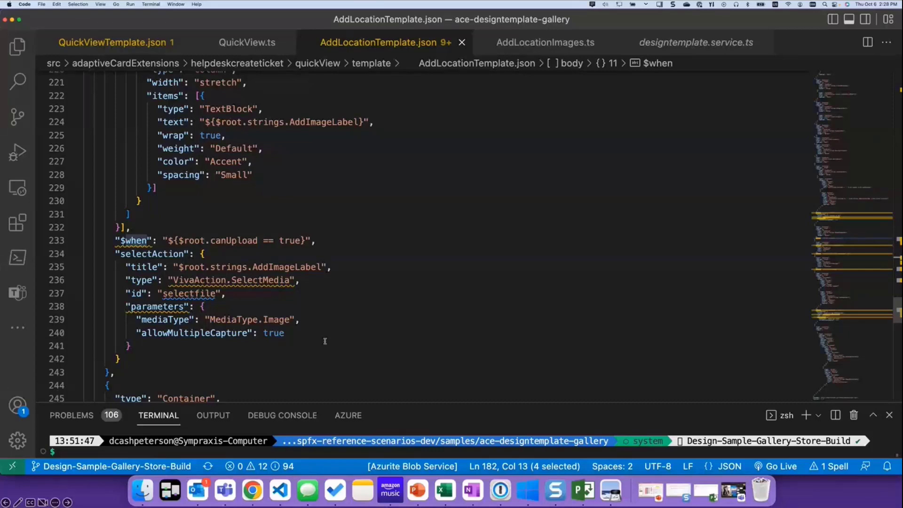
mouse_move(310, 324)
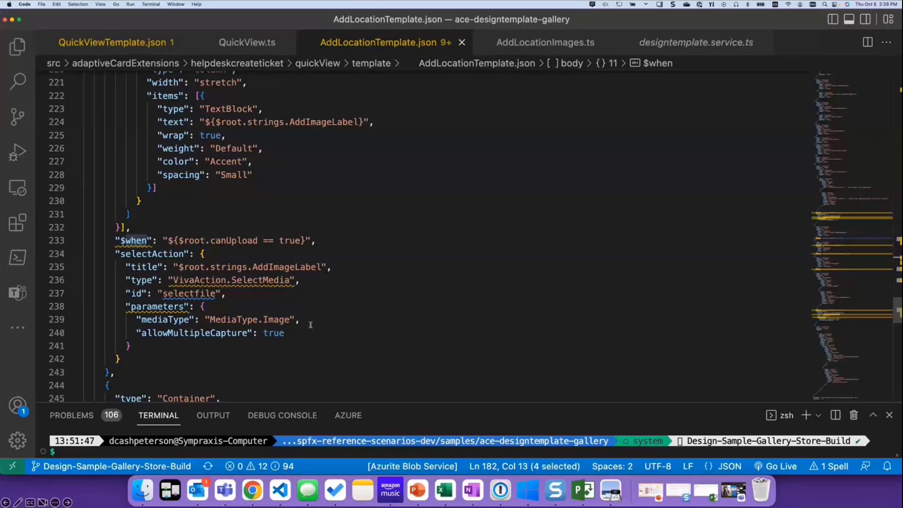
mouse_move(321, 206)
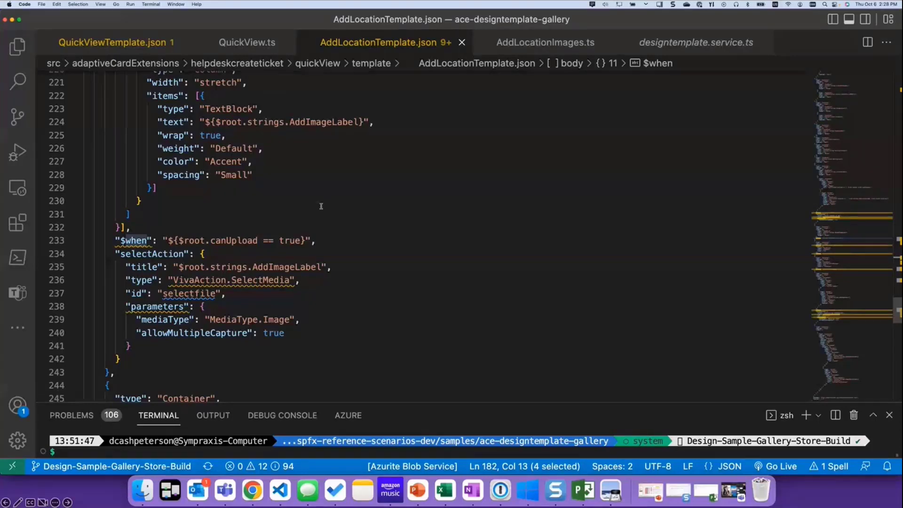
mouse_move(518, 91)
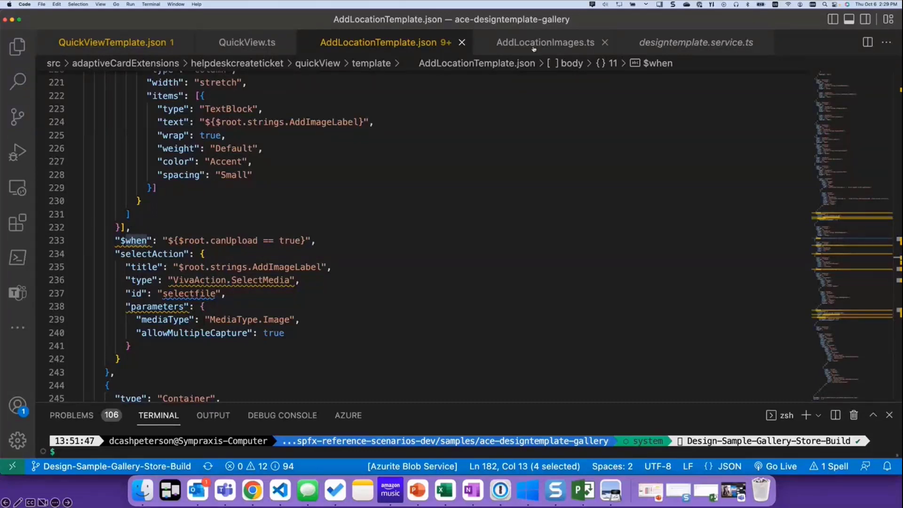
left_click(544, 42)
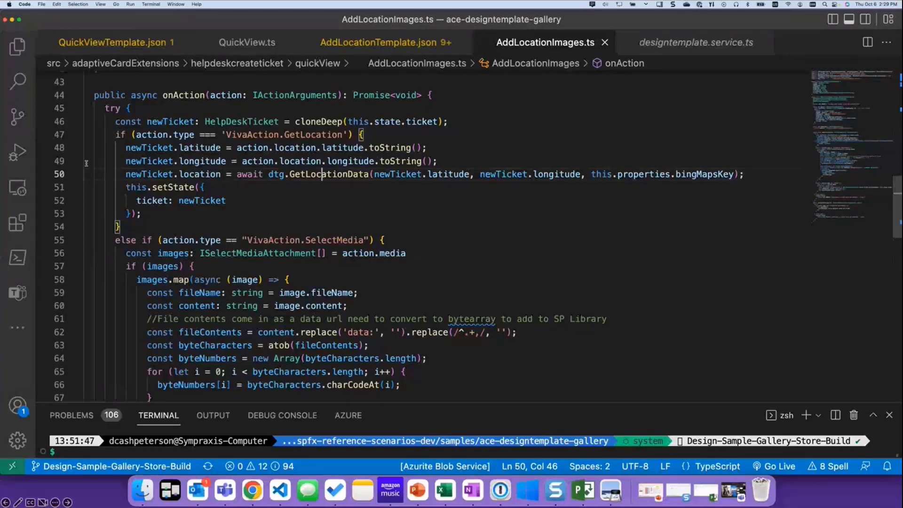
View GetLocationData's Bing Maps lookup in designtemplate.service.ts, then return to AddLocationImages.ts.
left_click(695, 41)
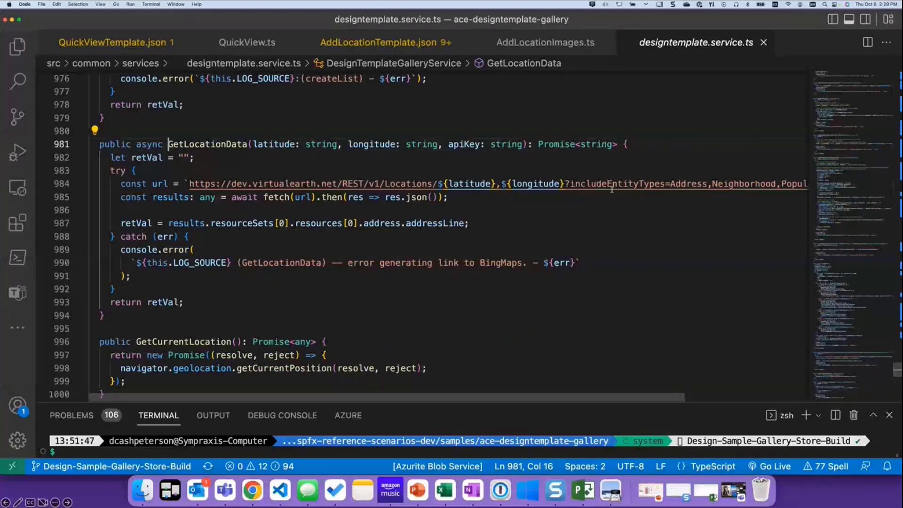
left_click(544, 42)
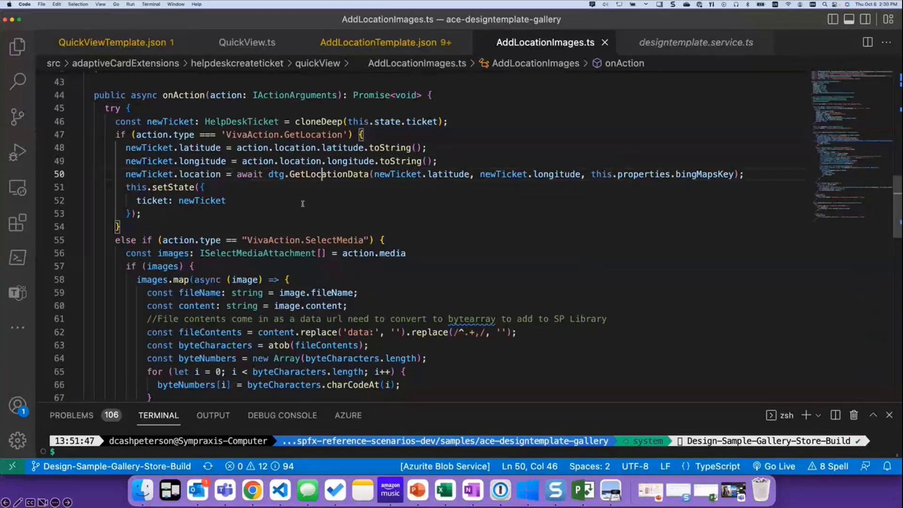
mouse_move(503, 236)
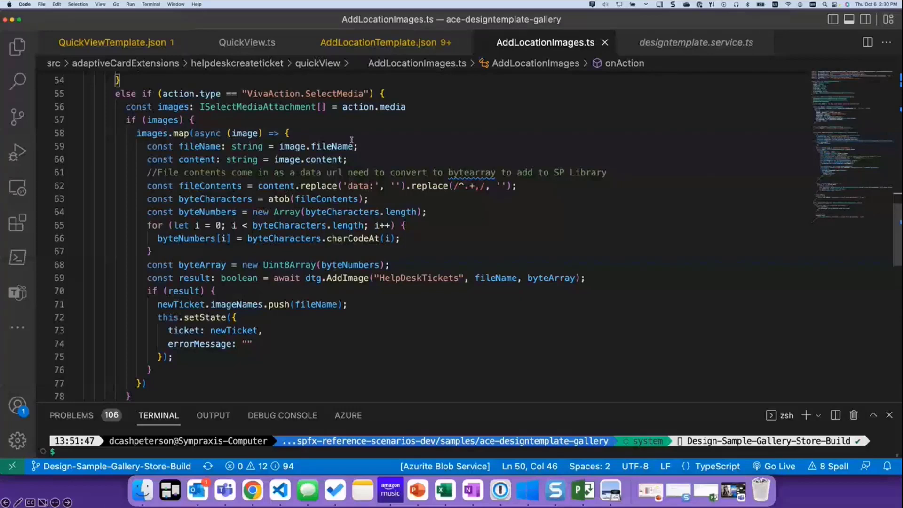
mouse_move(367, 294)
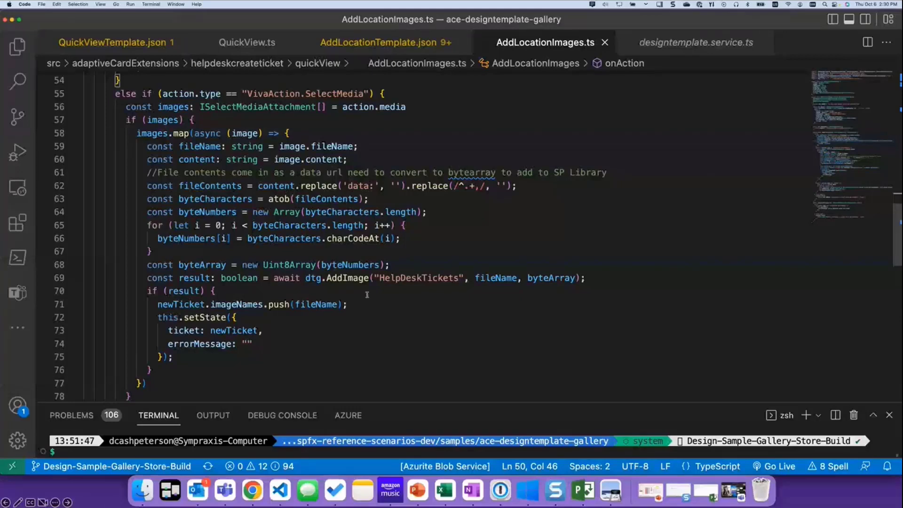
Go to the definition of AddImage on line 69, then return to the SharePoint ticket form.
right_click(343, 278)
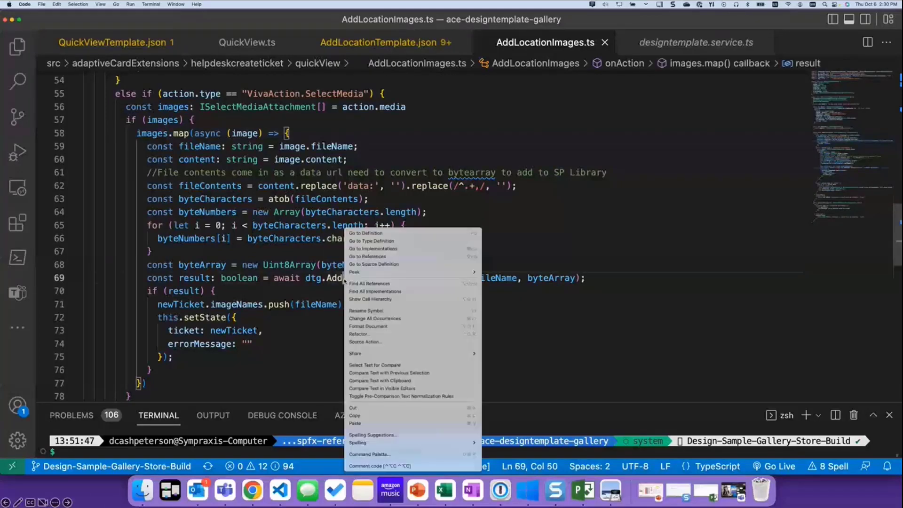
mouse_move(365, 233)
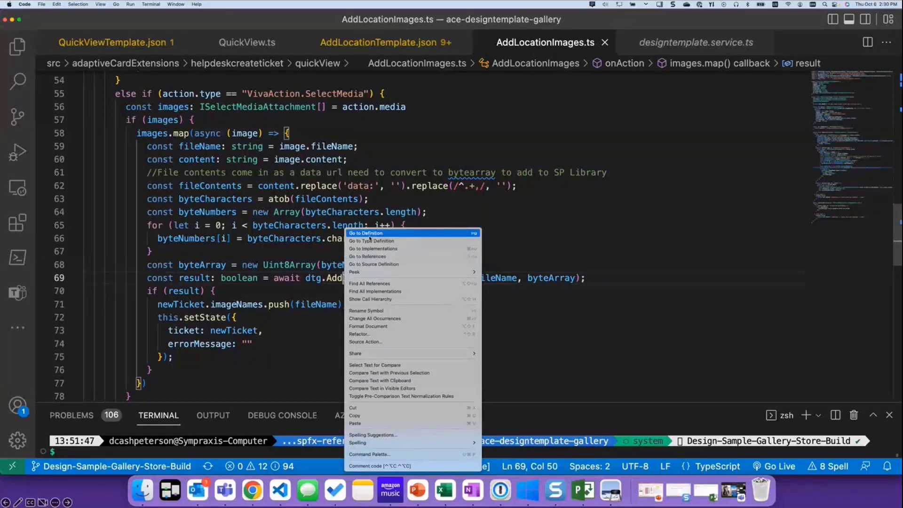
left_click(366, 232)
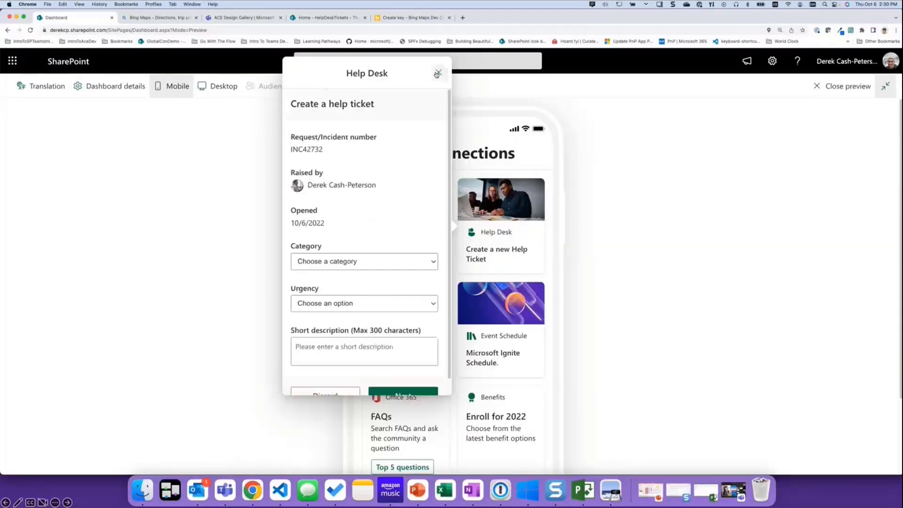
left_click(327, 17)
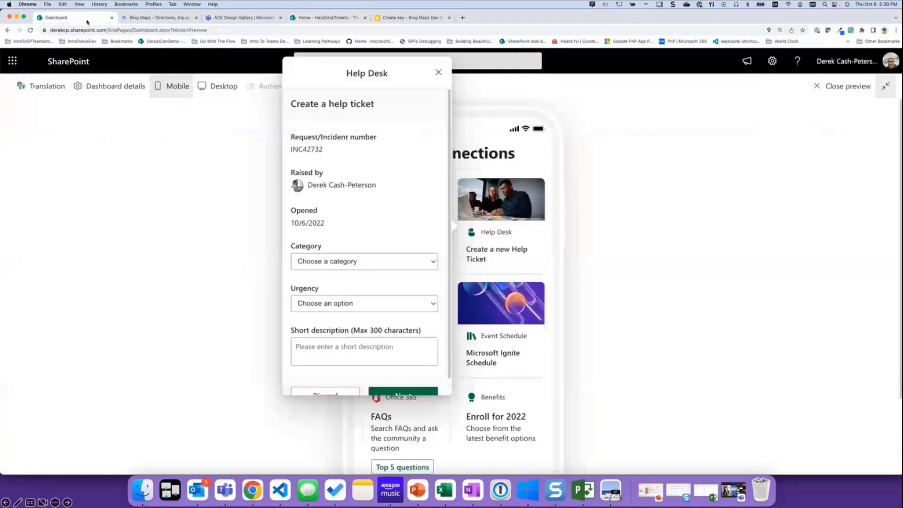
Close the 'Create a help ticket' dialog and start a 'vi' search on AppSource.
left_click(438, 72)
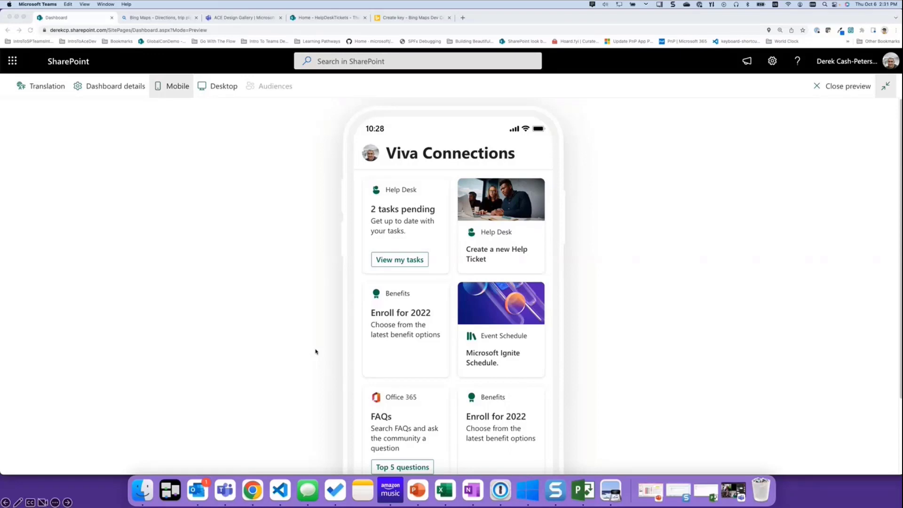
mouse_move(494, 393)
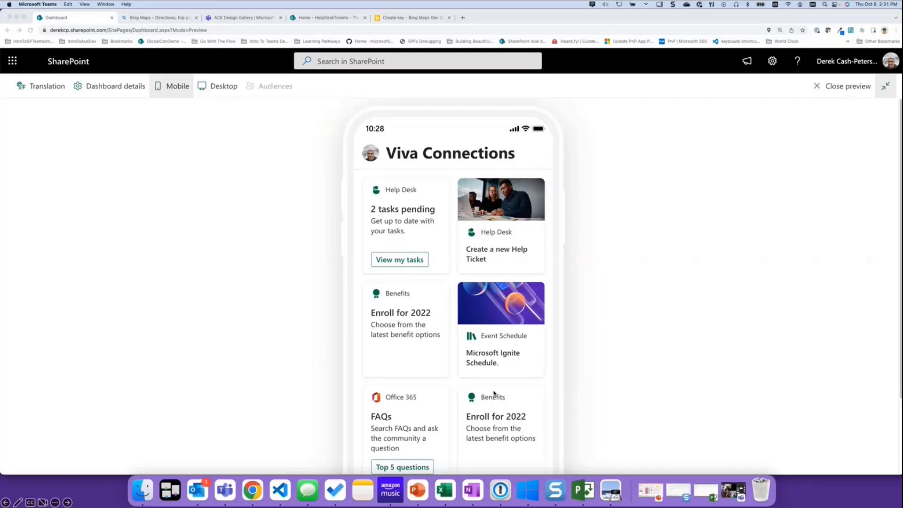
mouse_move(493, 392)
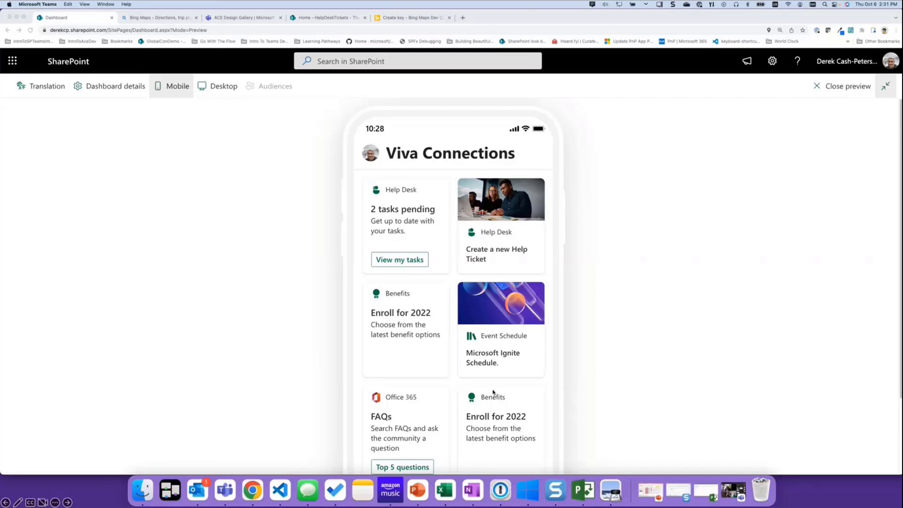
mouse_move(392, 308)
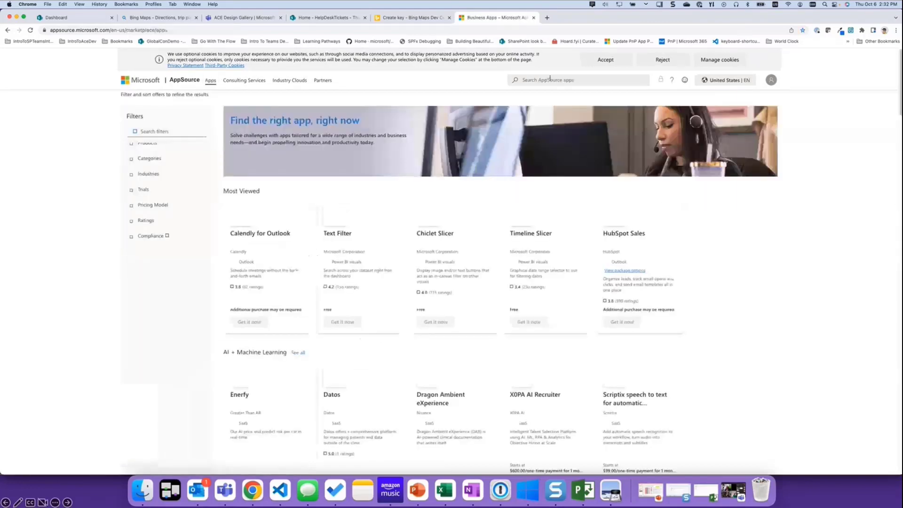
type("viva")
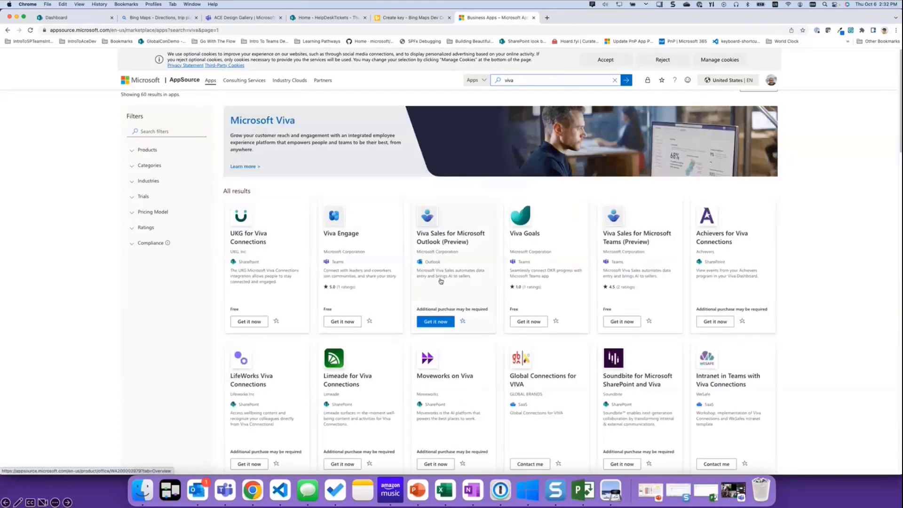
Scroll the AppSource Viva results to the Adaptive Card Extension Design Gallery listing.
scroll("down", 3)
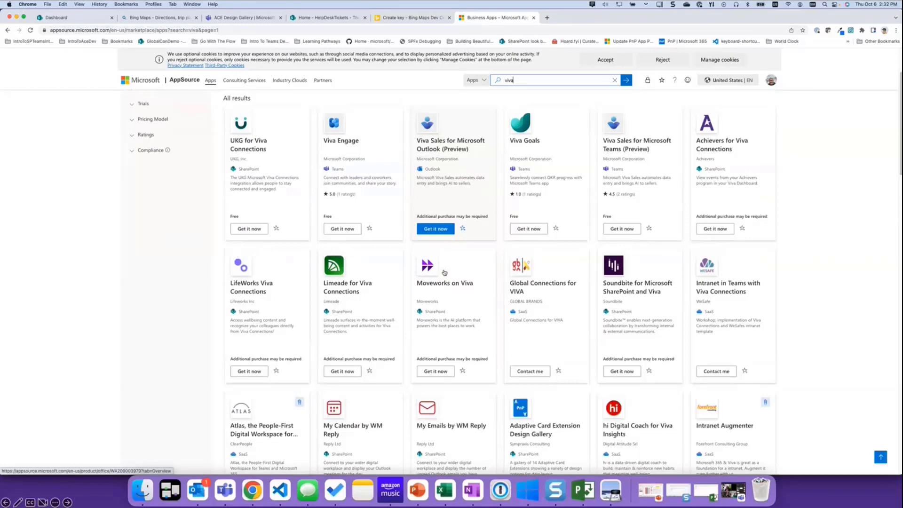
scroll("down", 3)
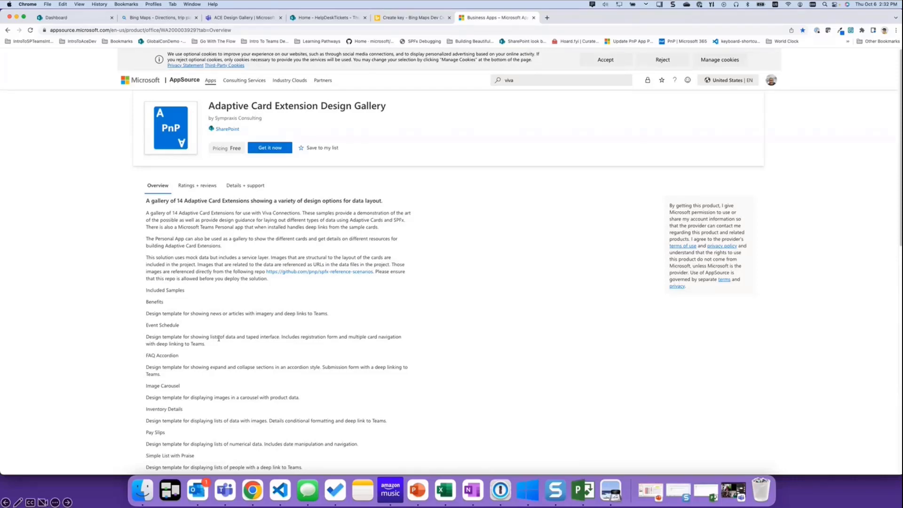
scroll("down", 3)
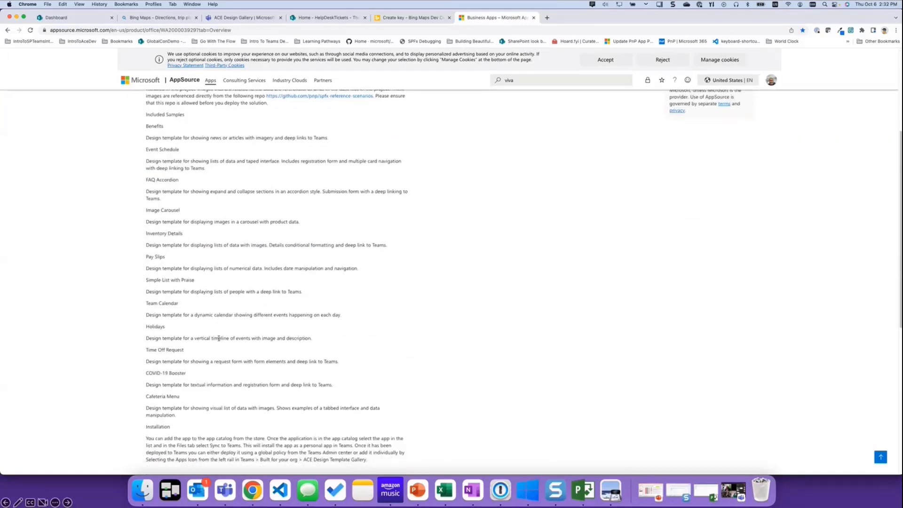
scroll("up", 3)
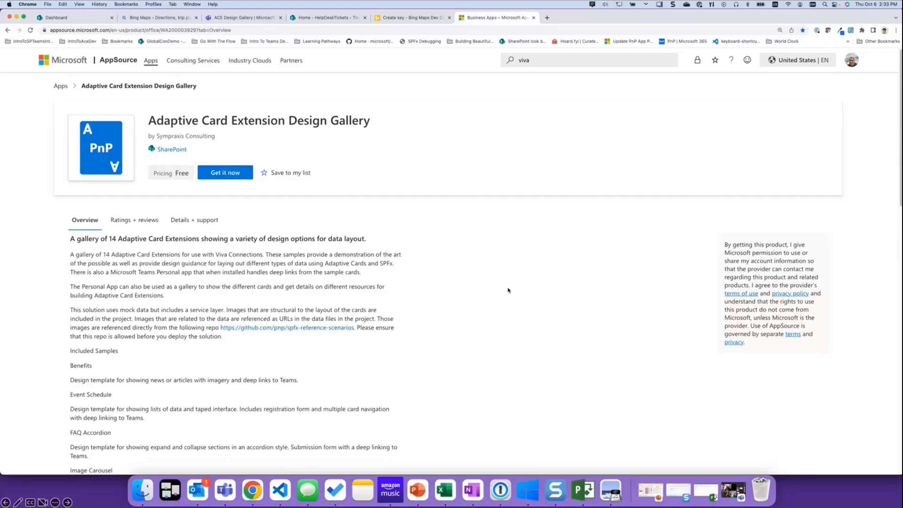
mouse_move(441, 262)
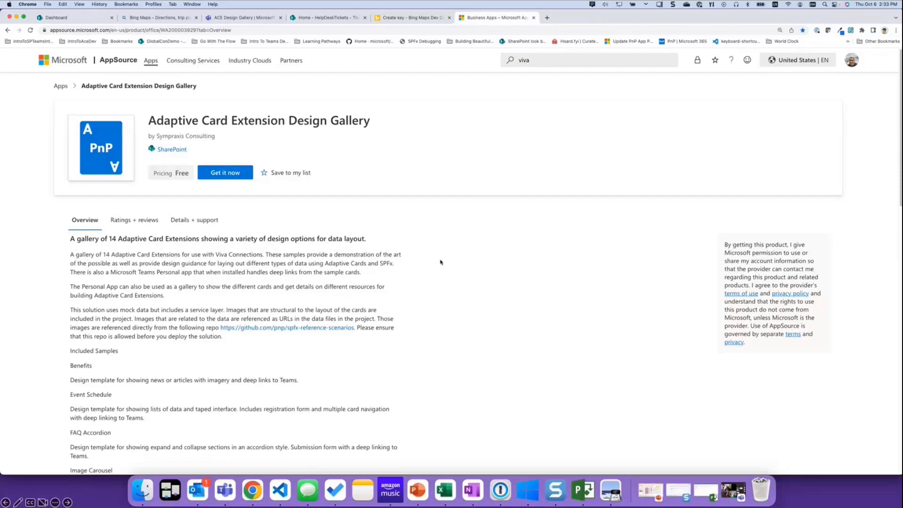
mouse_move(437, 263)
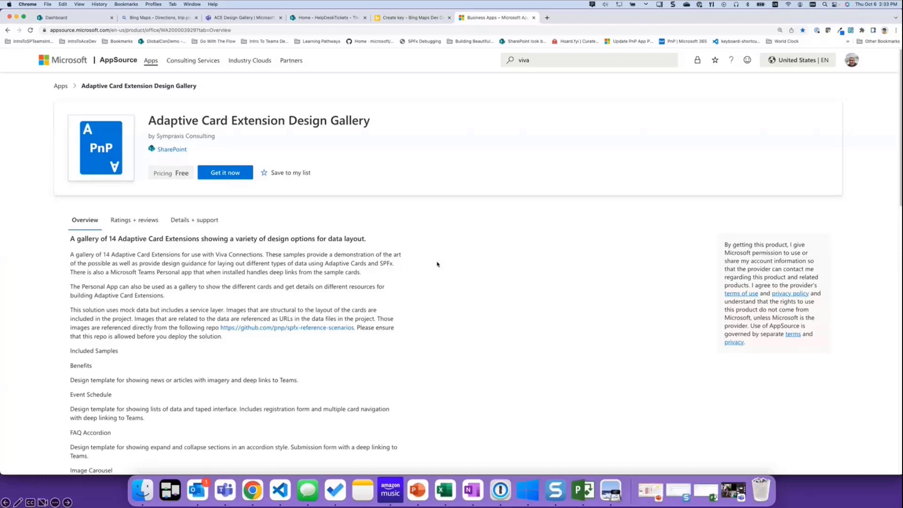
left_click(54, 18)
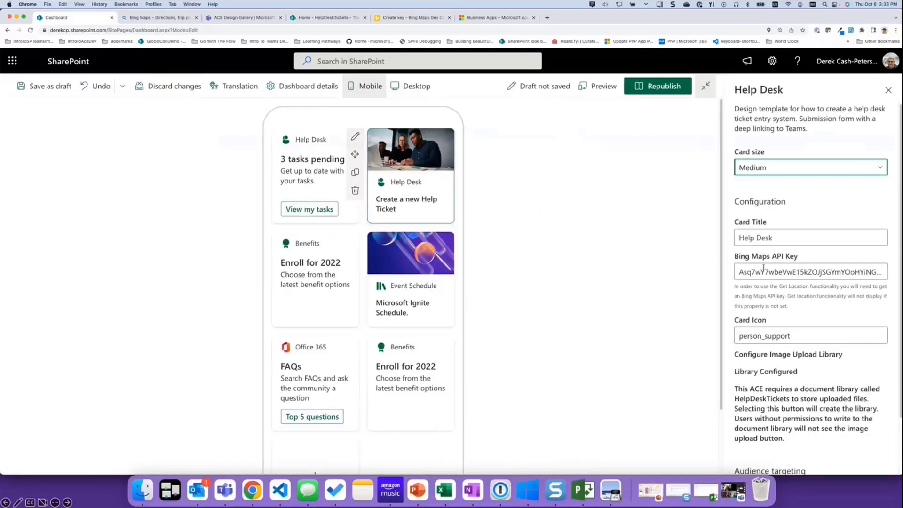
left_click(810, 272)
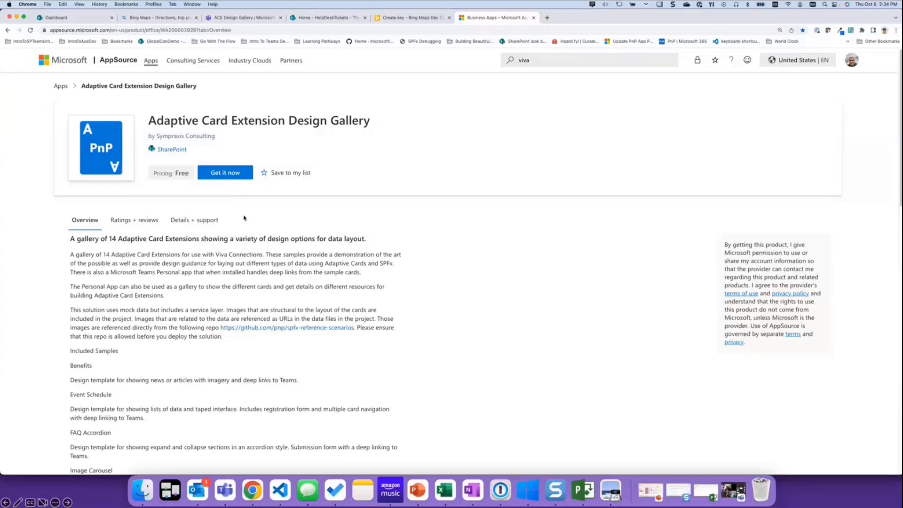
mouse_move(225, 352)
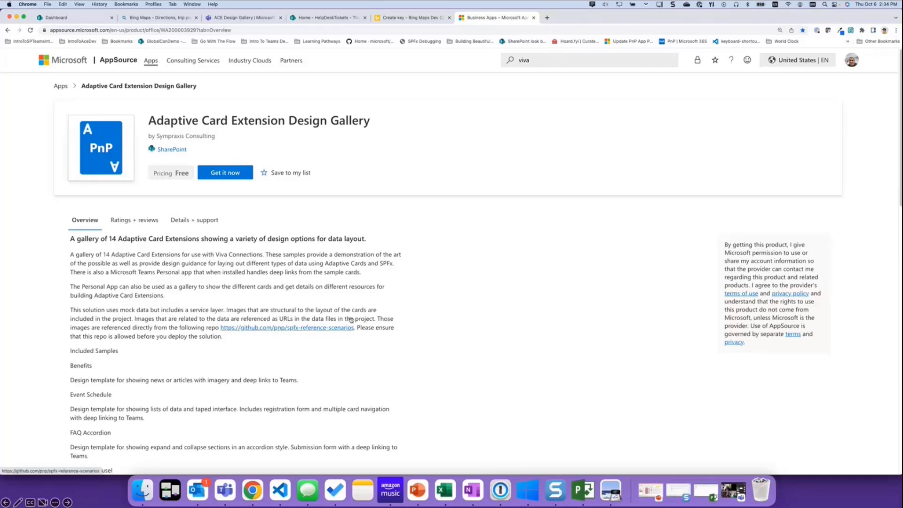
mouse_move(406, 318)
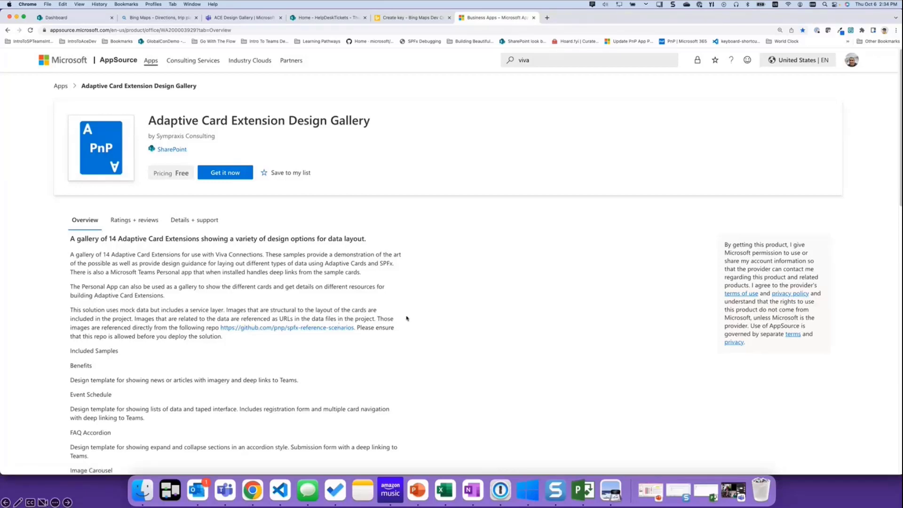